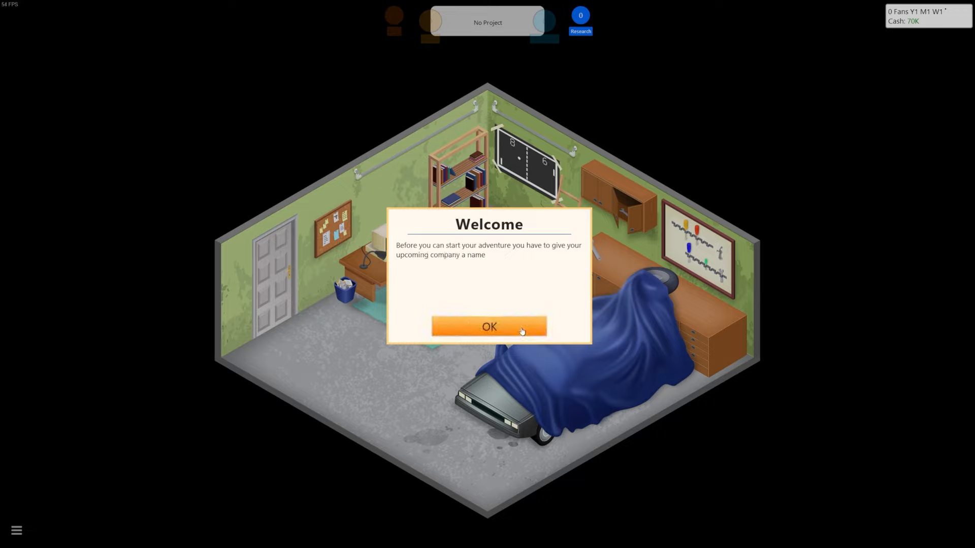
Dismiss the welcome dialog, name the company 'EaWX Mod Team' and confirm.
{"action": "left_click", "coordinate": [488, 327]}
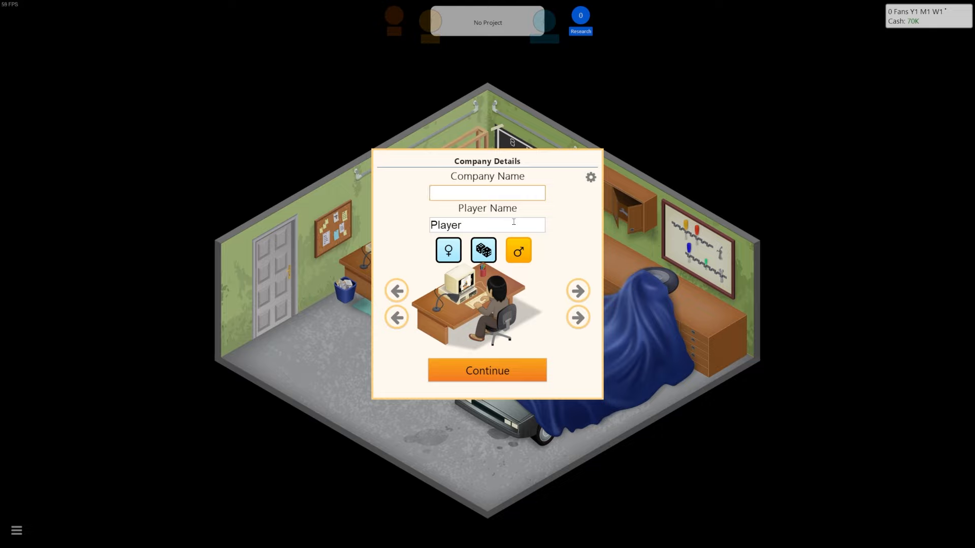
{"action": "type", "text": "EaWX"}
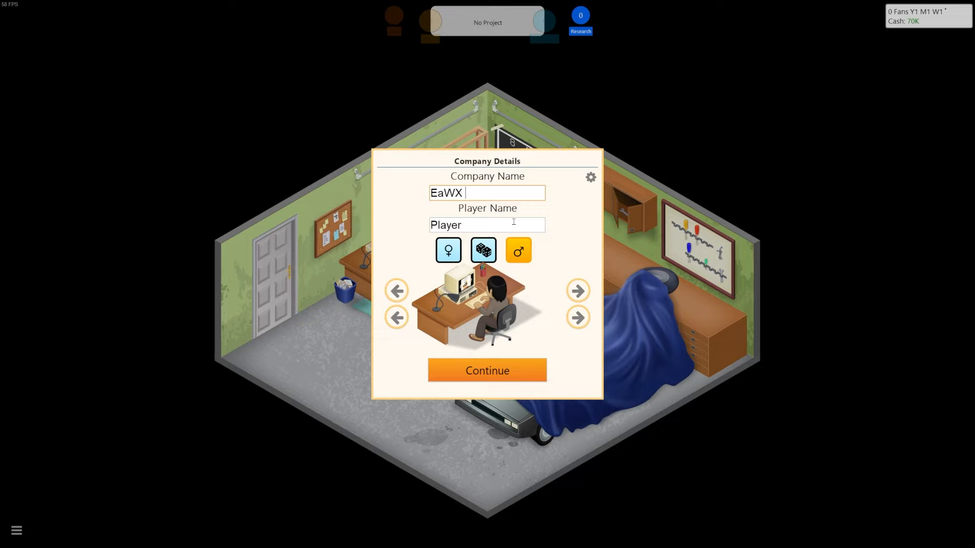
{"action": "type", "text": "Mod Team"}
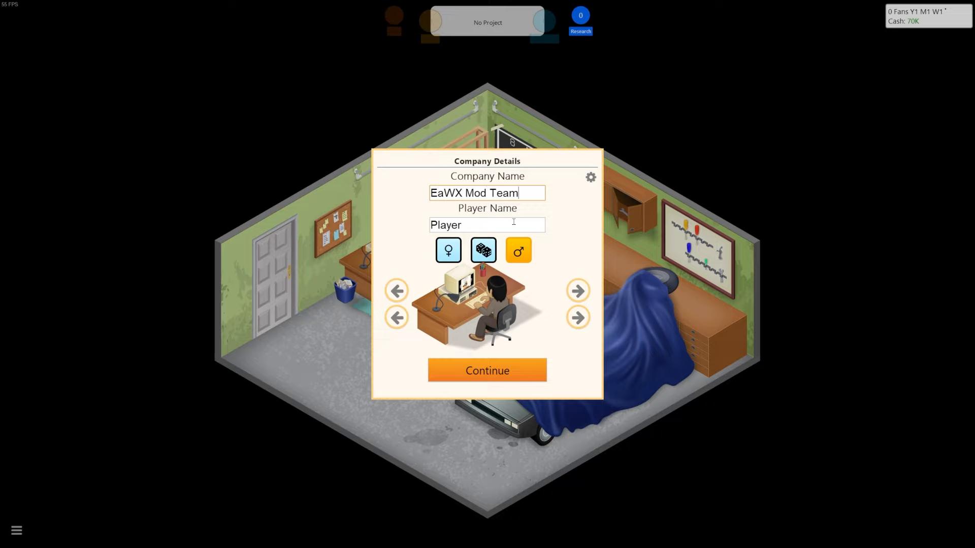
{"action": "left_click", "coordinate": [487, 370]}
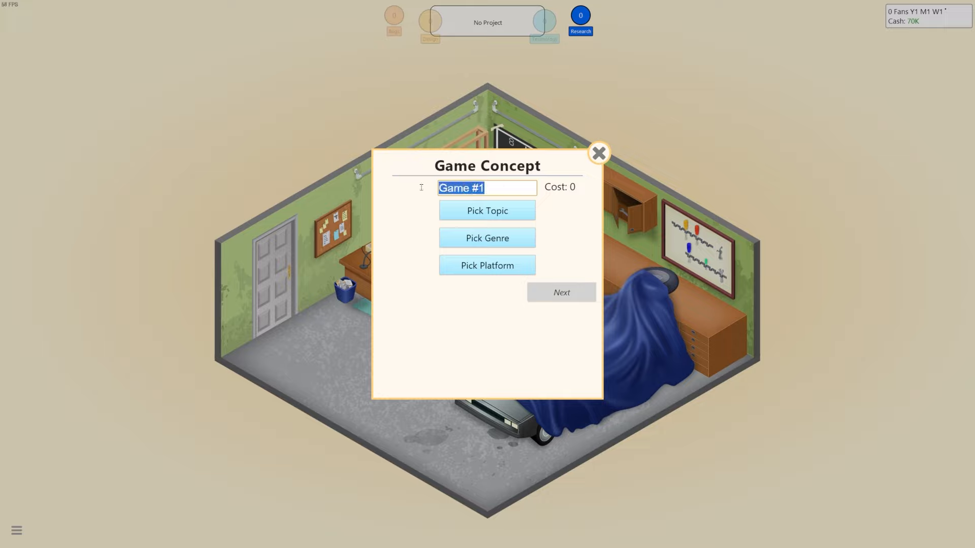
Discard the 'Thrawn's' title and name the first game 'Empire of the Hand'.
{"action": "type", "text": "Thraw"}
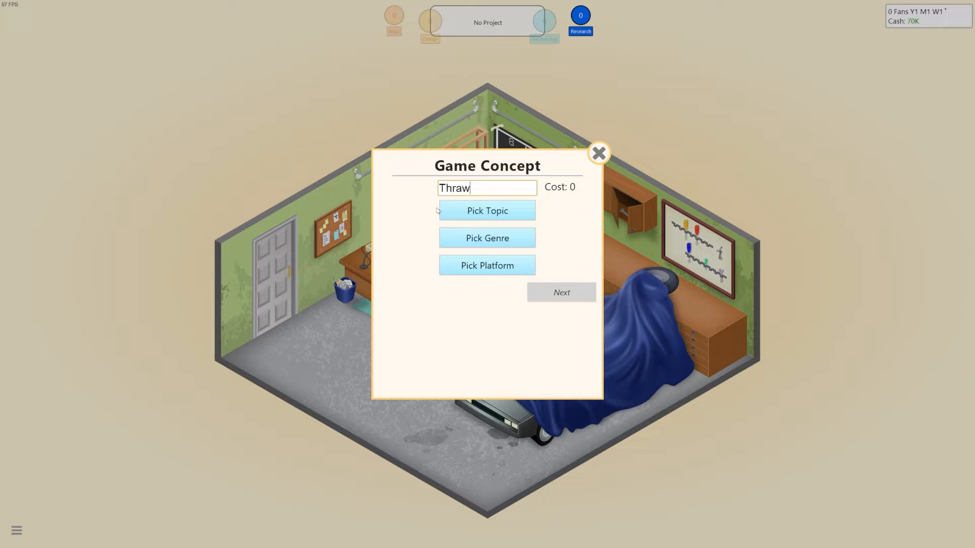
{"action": "type", "text": "n's"}
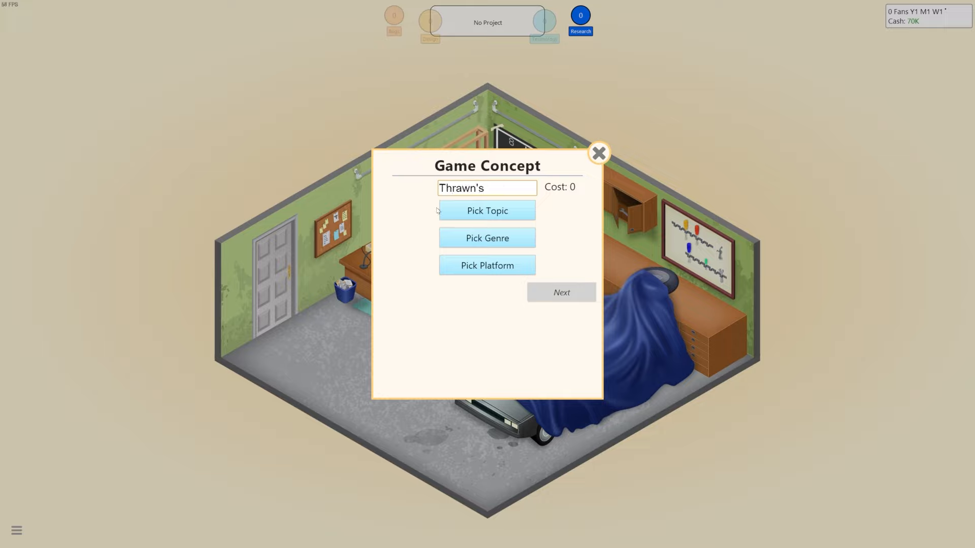
{"action": "key", "text": "Backspace"}
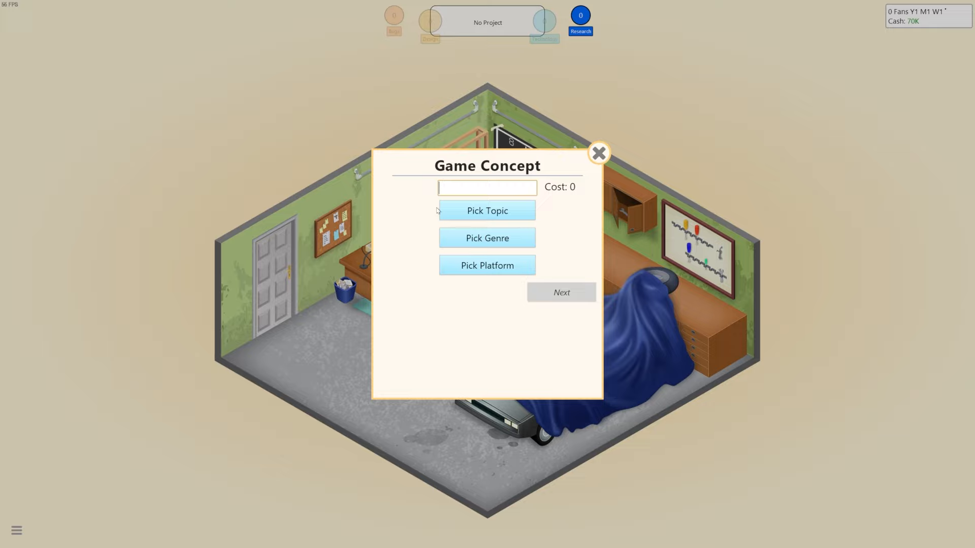
{"action": "type", "text": "Empire of the"}
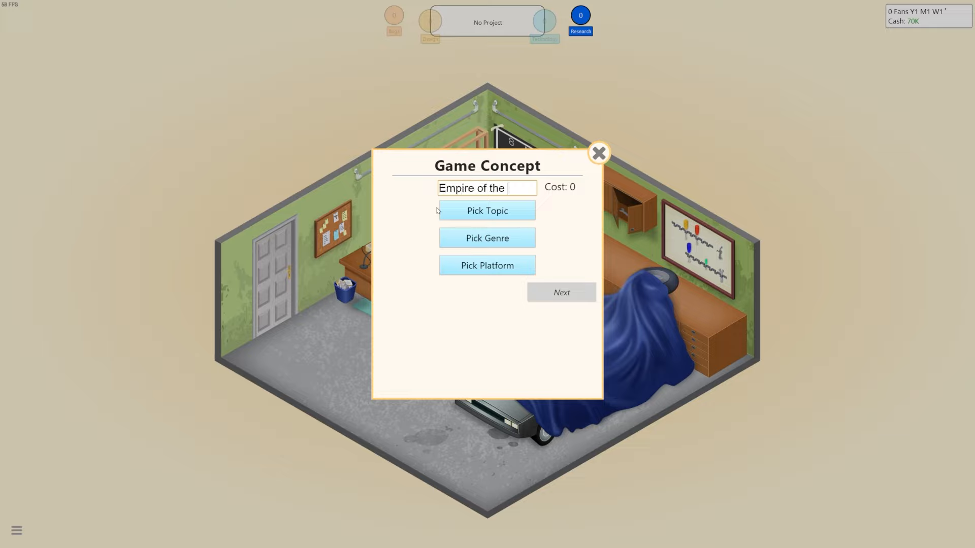
{"action": "type", "text": "Hand"}
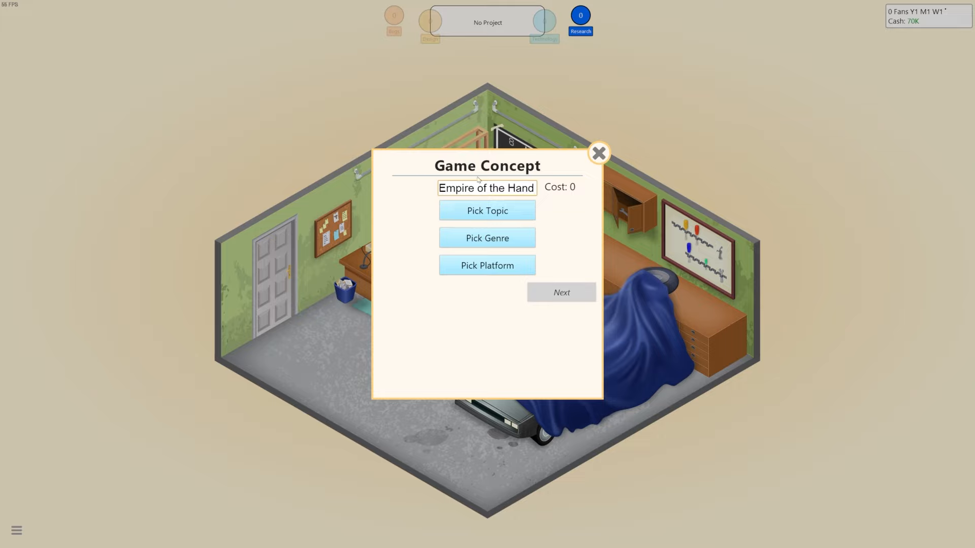
Make it a History/Strategy game for PC and start development.
{"action": "left_click", "coordinate": [487, 210]}
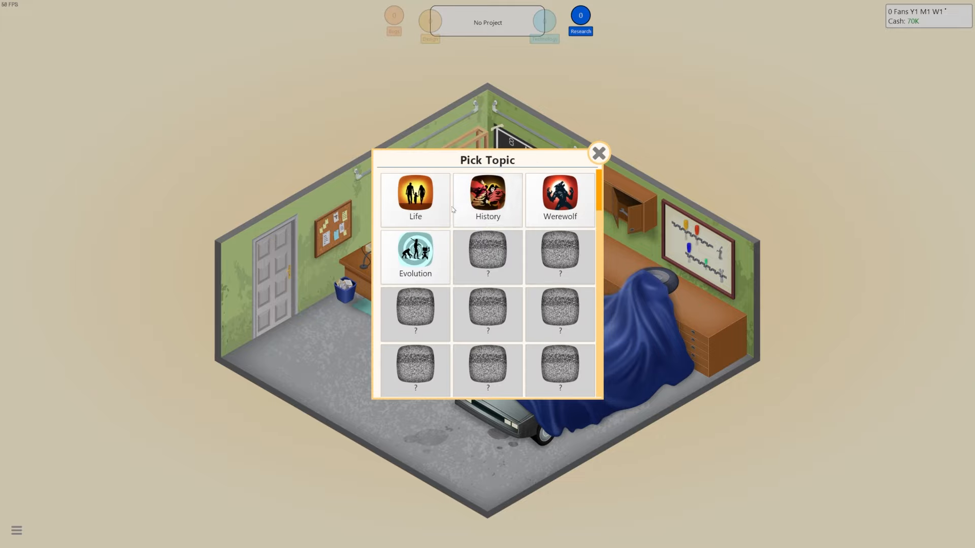
{"action": "scroll", "scroll_direction": "down", "scroll_amount": 3}
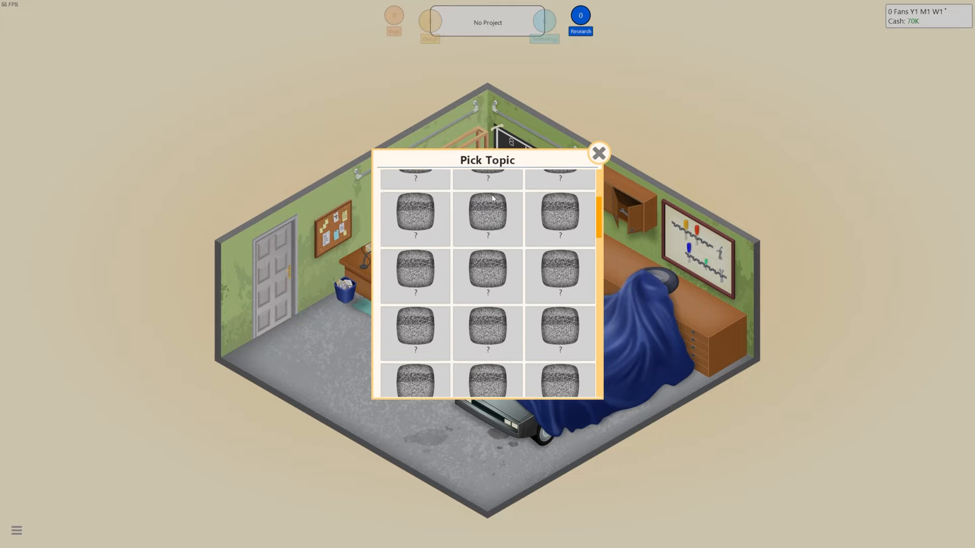
{"action": "scroll", "scroll_direction": "down", "scroll_amount": 3}
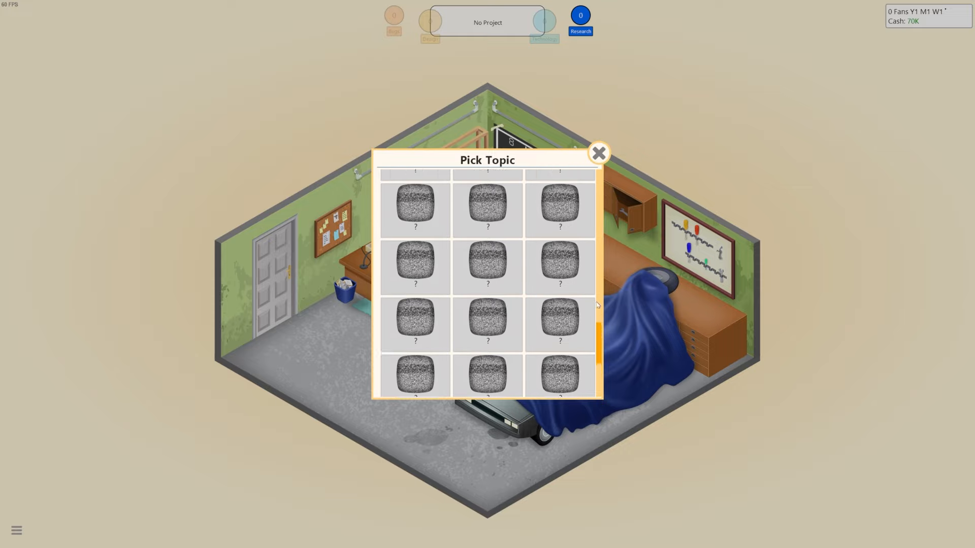
{"action": "left_click", "coordinate": [487, 208]}
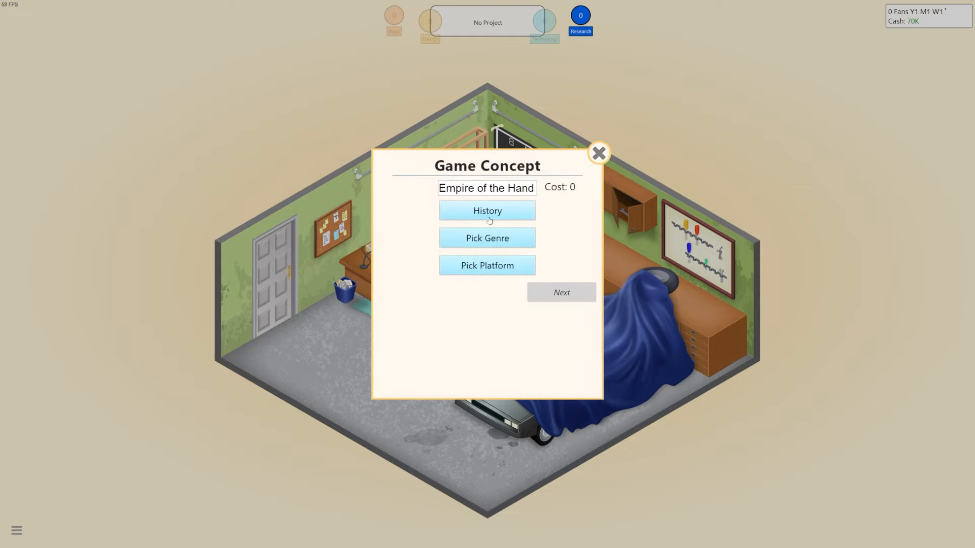
{"action": "left_click", "coordinate": [487, 238]}
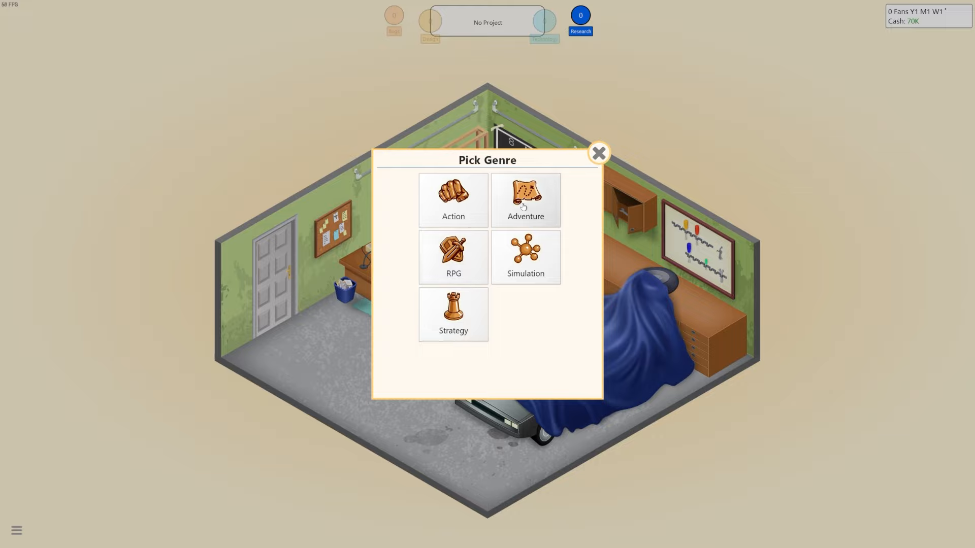
{"action": "left_click", "coordinate": [524, 200]}
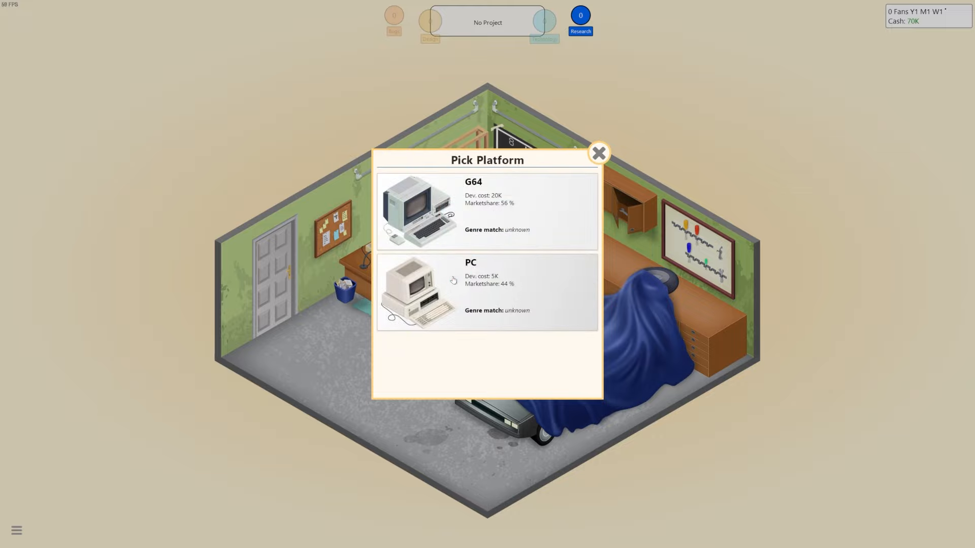
{"action": "left_click", "coordinate": [487, 293]}
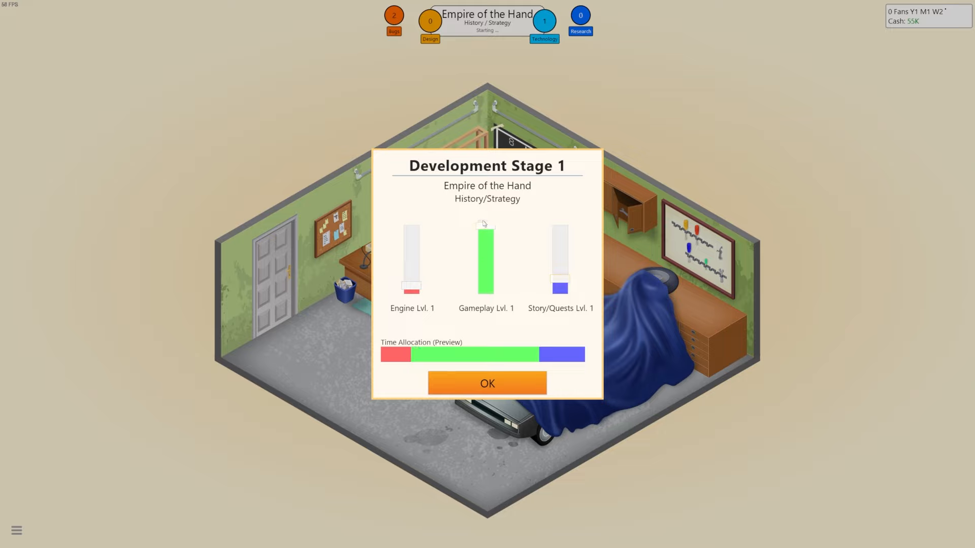
Accept the default time allocation on development stages one, two and three.
{"action": "left_click", "coordinate": [487, 383]}
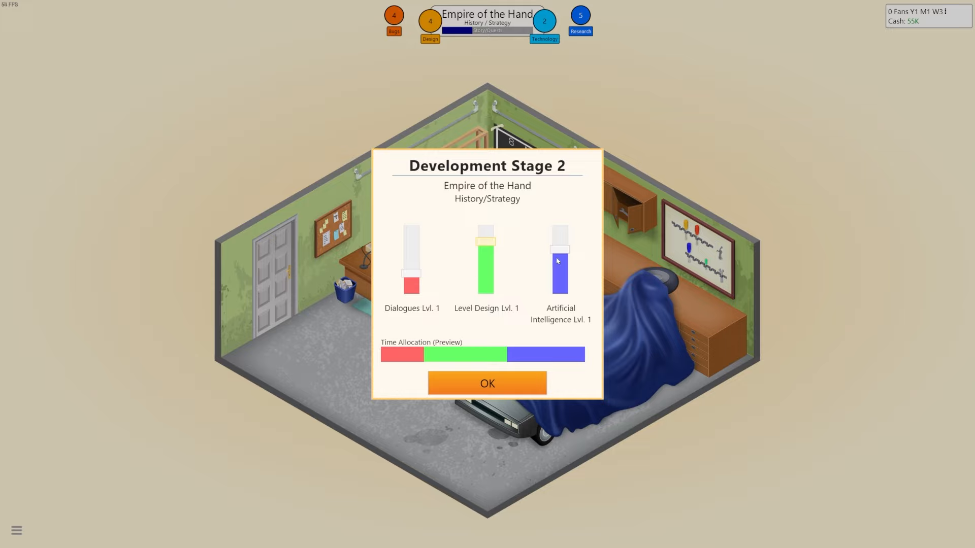
{"action": "mouse_move", "coordinate": [487, 382]}
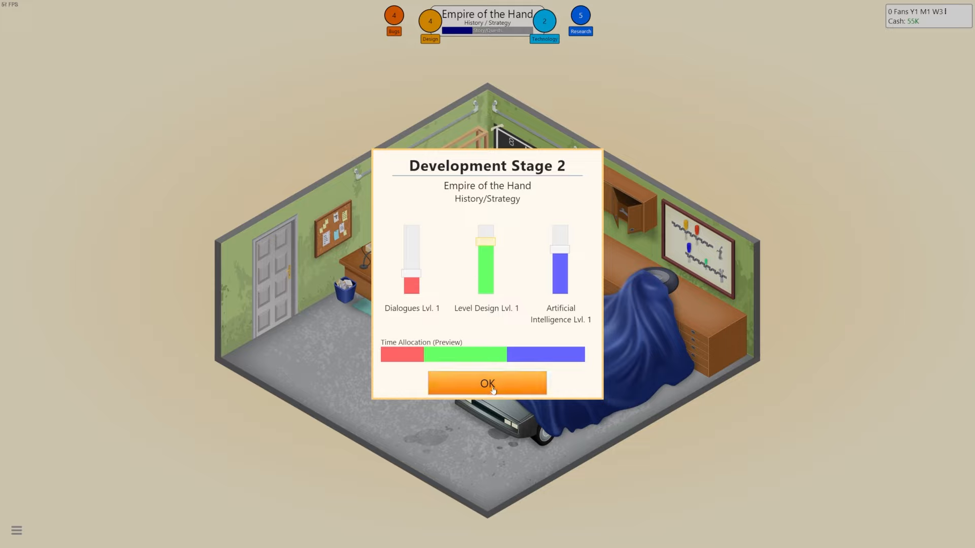
{"action": "left_click", "coordinate": [487, 383]}
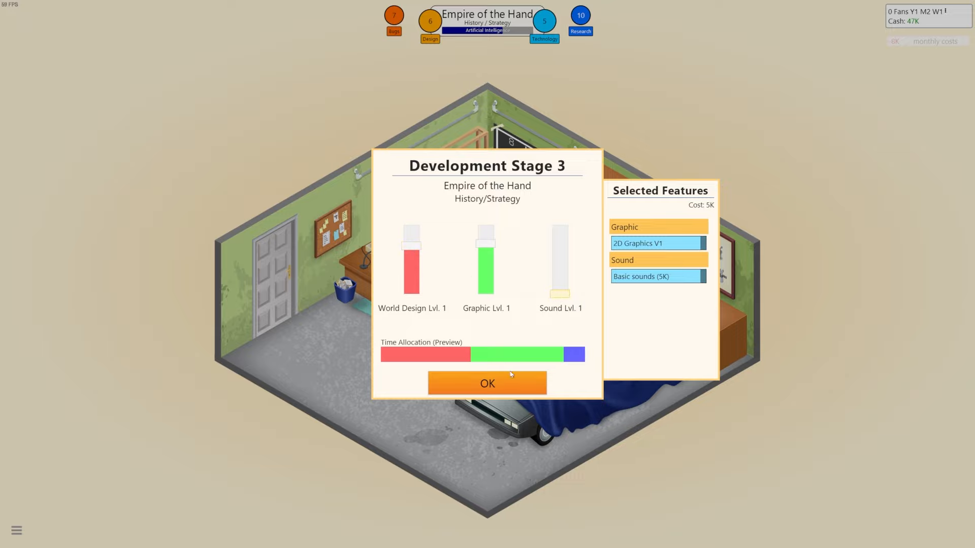
{"action": "left_click", "coordinate": [487, 382]}
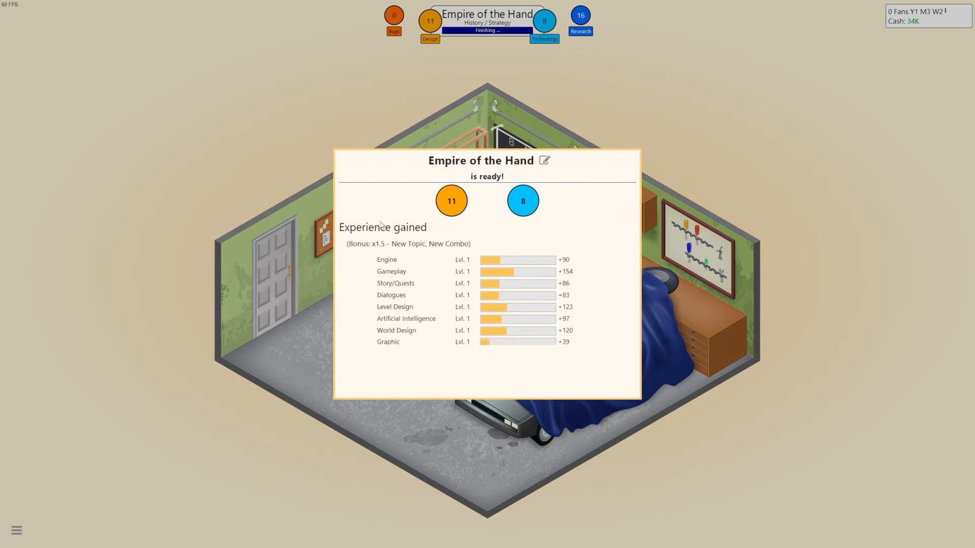
Scroll through the experience report before releasing Empire of the Hand.
{"action": "scroll", "scroll_direction": "down", "scroll_amount": 3}
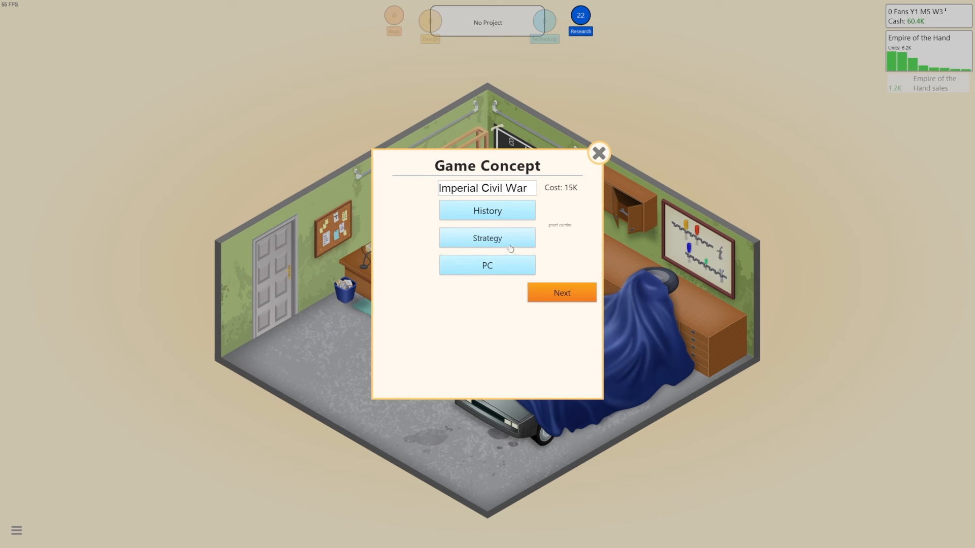
{"action": "mouse_move", "coordinate": [560, 293]}
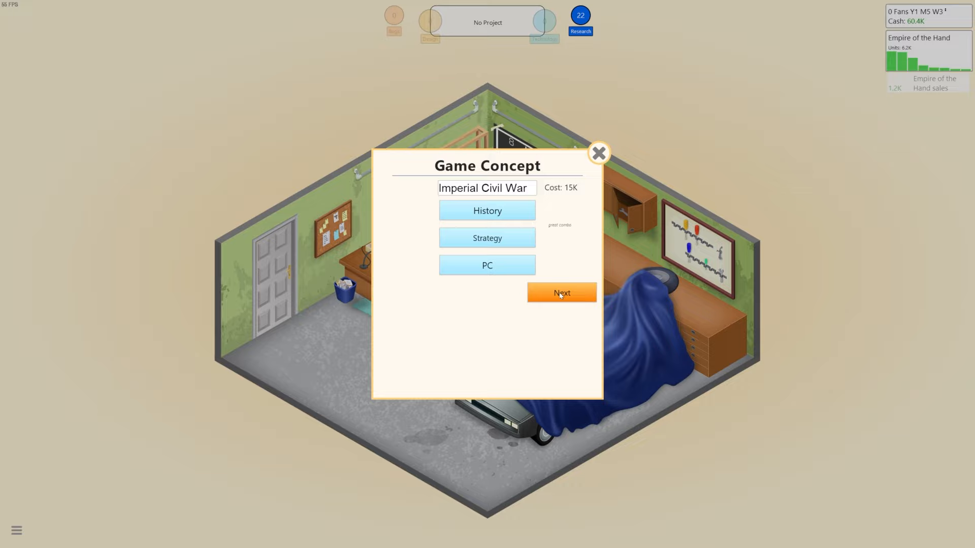
Select 2D Graphics V1 as Imperial Civil War's graphics feature and start development.
{"action": "left_click", "coordinate": [560, 293]}
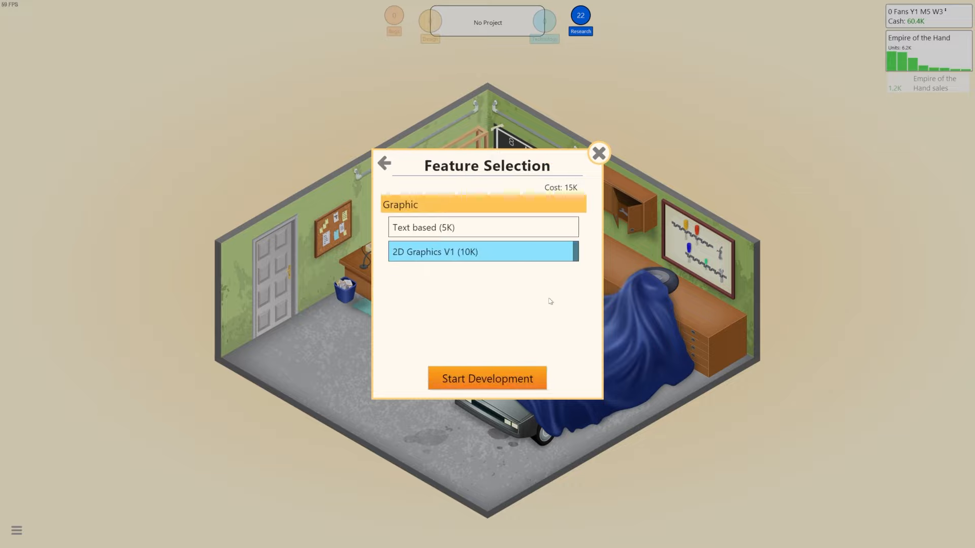
{"action": "mouse_move", "coordinate": [471, 260]}
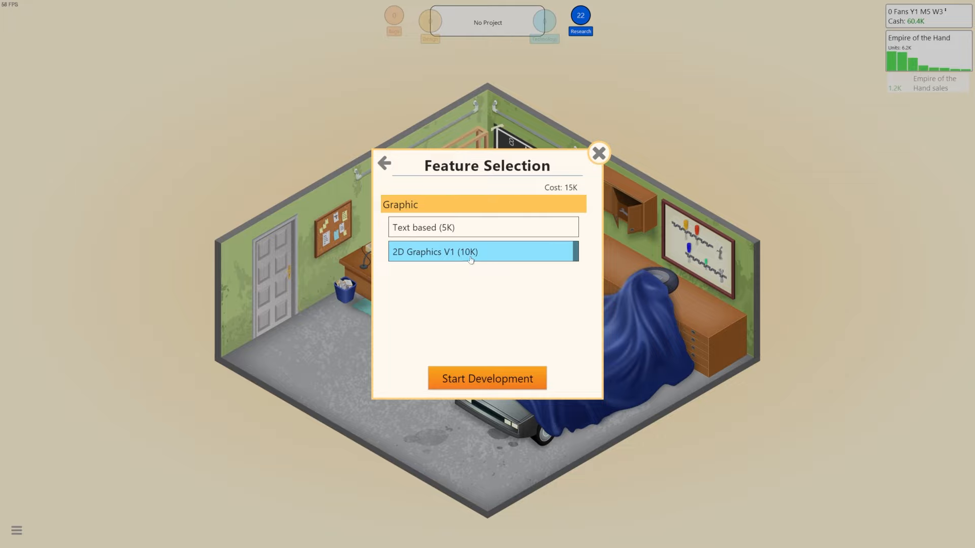
{"action": "left_click", "coordinate": [487, 378]}
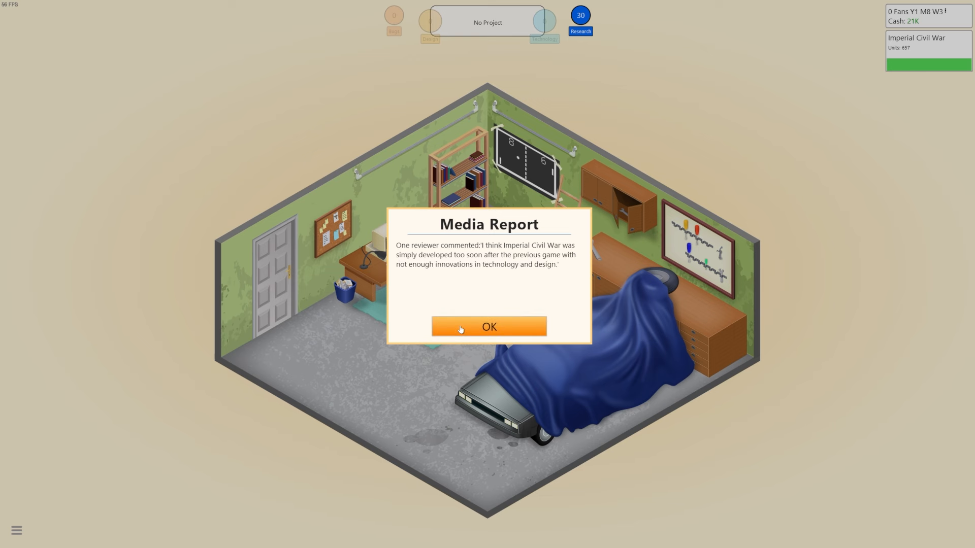
Dismiss the media report and set Star Wars: Ascendancy as a History/Simulation game.
{"action": "left_click", "coordinate": [488, 326]}
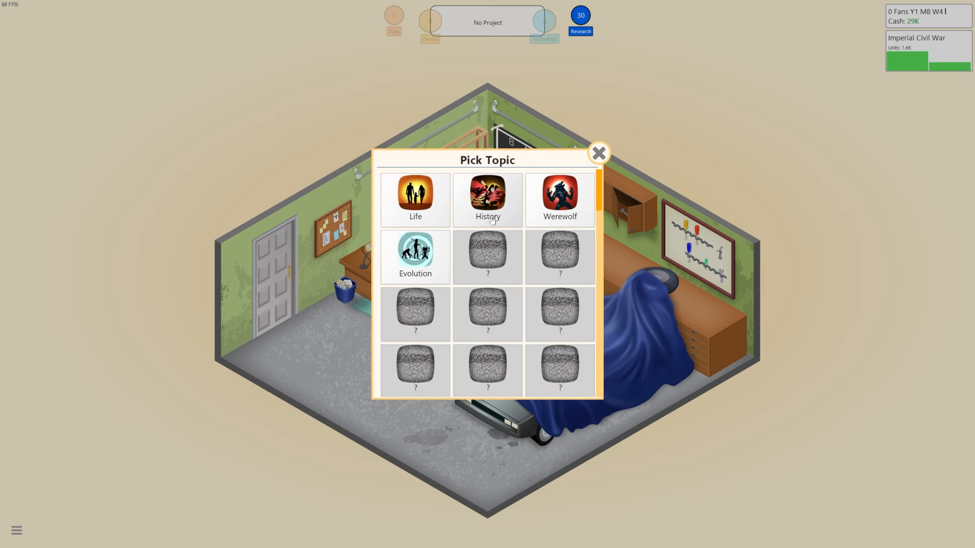
{"action": "mouse_move", "coordinate": [577, 213]}
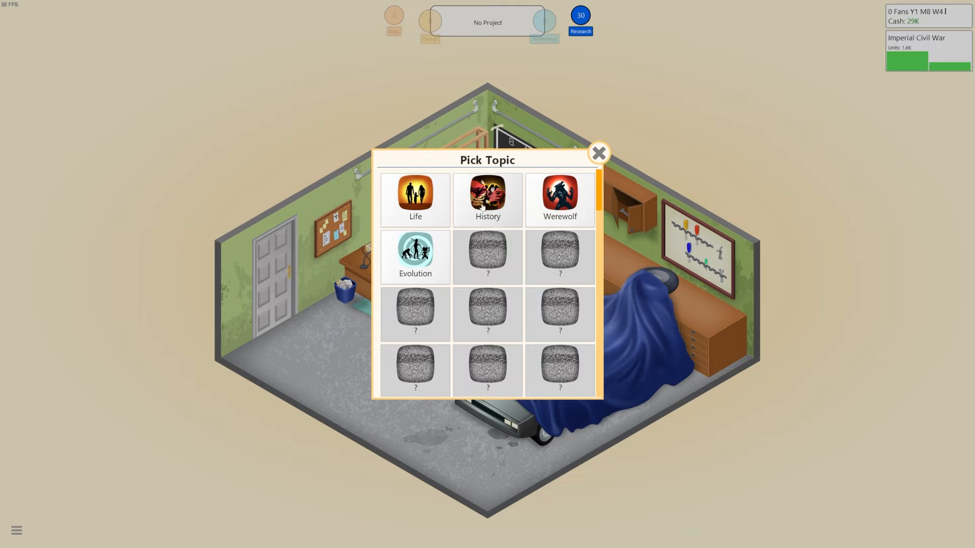
{"action": "left_click", "coordinate": [487, 199]}
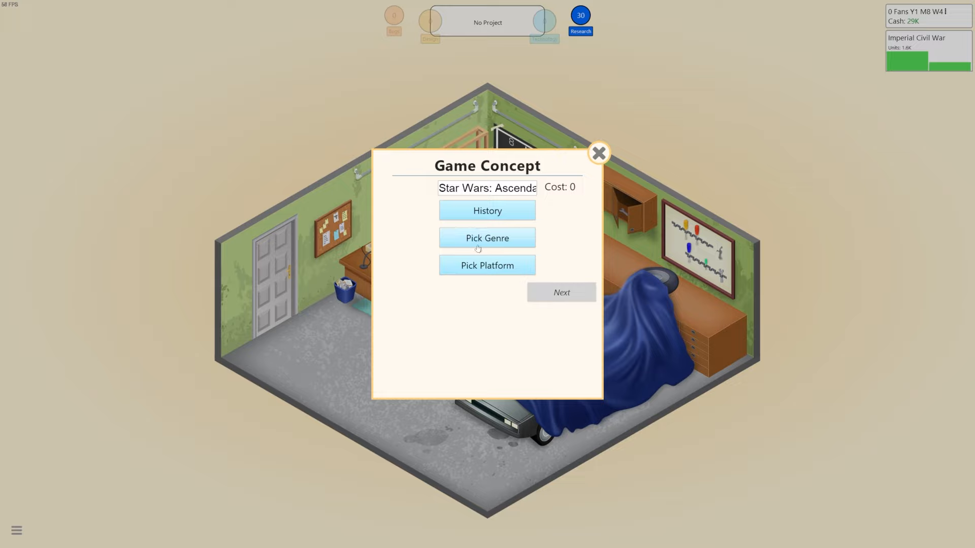
{"action": "left_click", "coordinate": [487, 238]}
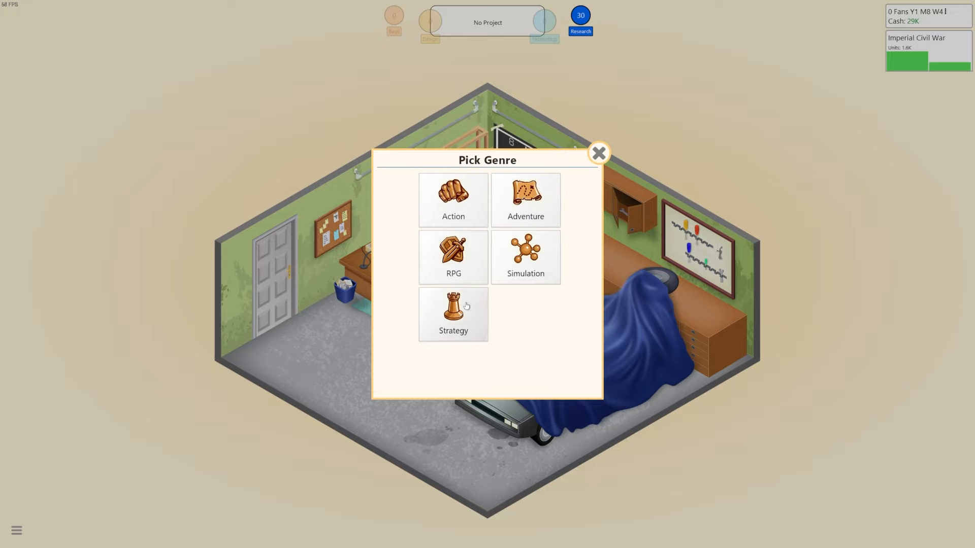
{"action": "mouse_move", "coordinate": [516, 264]}
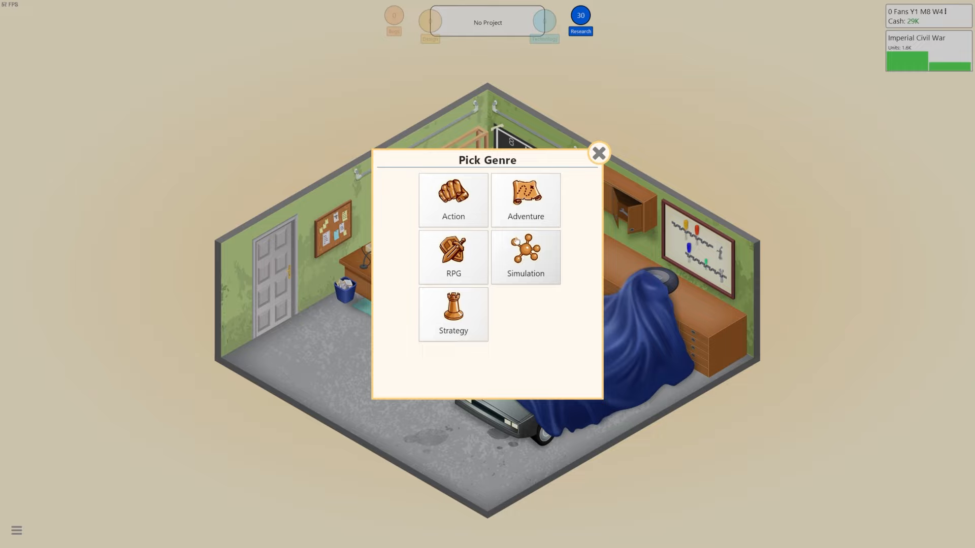
{"action": "left_click", "coordinate": [525, 257]}
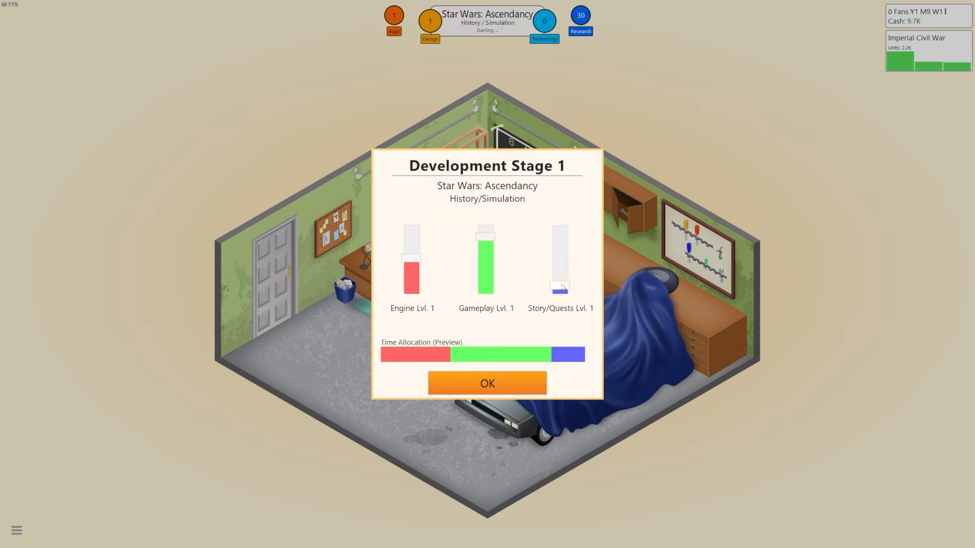
Confirm stage one's time allocation so Star Wars: Ascendancy goes on to release.
{"action": "left_click", "coordinate": [487, 382]}
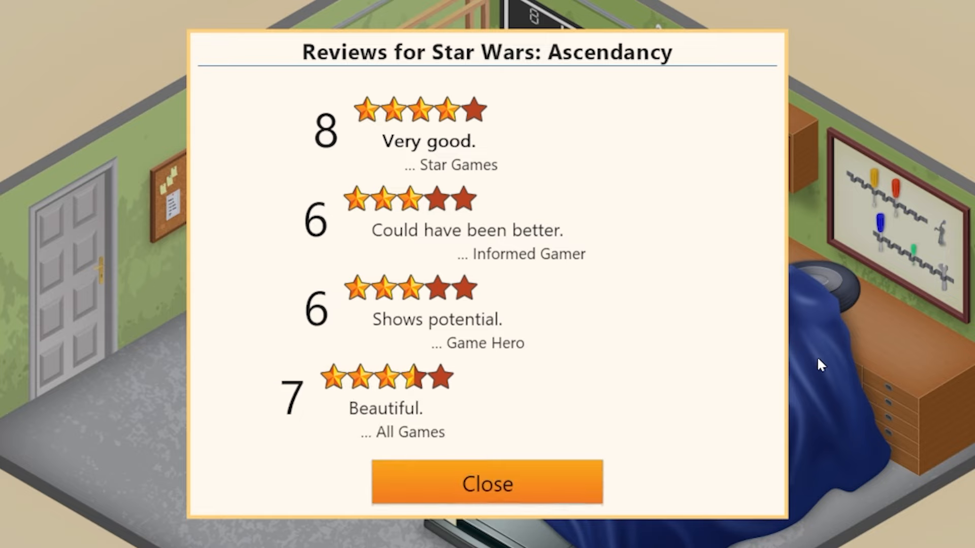
Start a new concept and complete its title as 'Fall of the Republic'.
{"action": "left_click", "coordinate": [486, 483]}
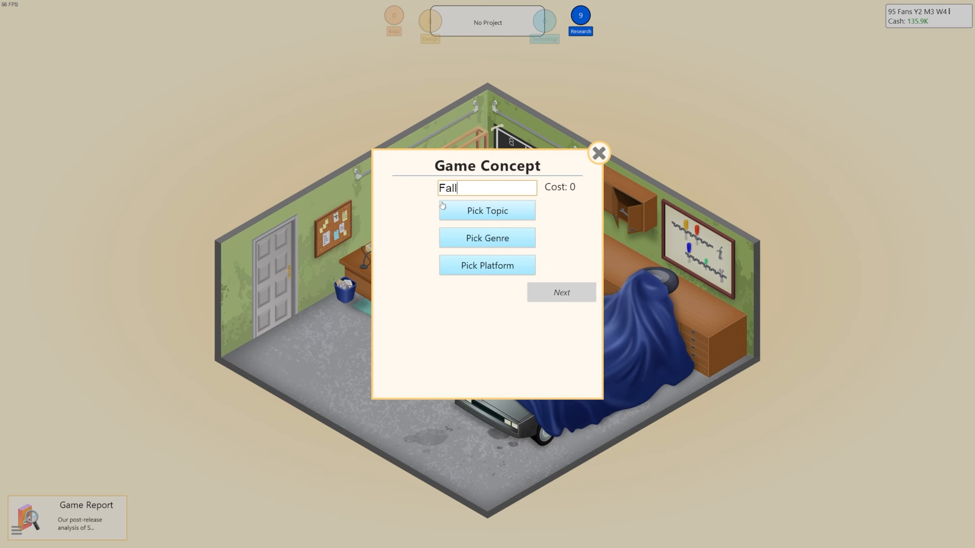
{"action": "type", "text": "of t"}
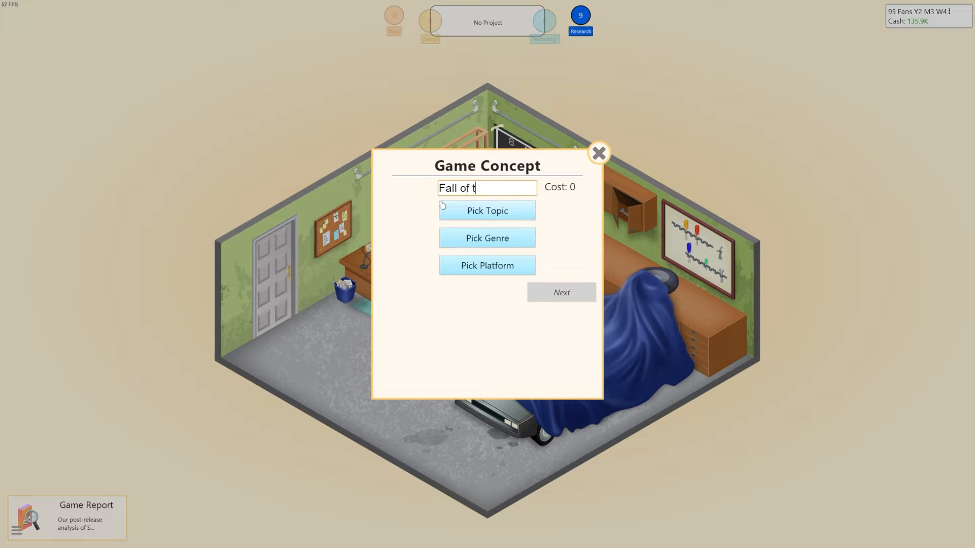
{"action": "type", "text": "he Republic"}
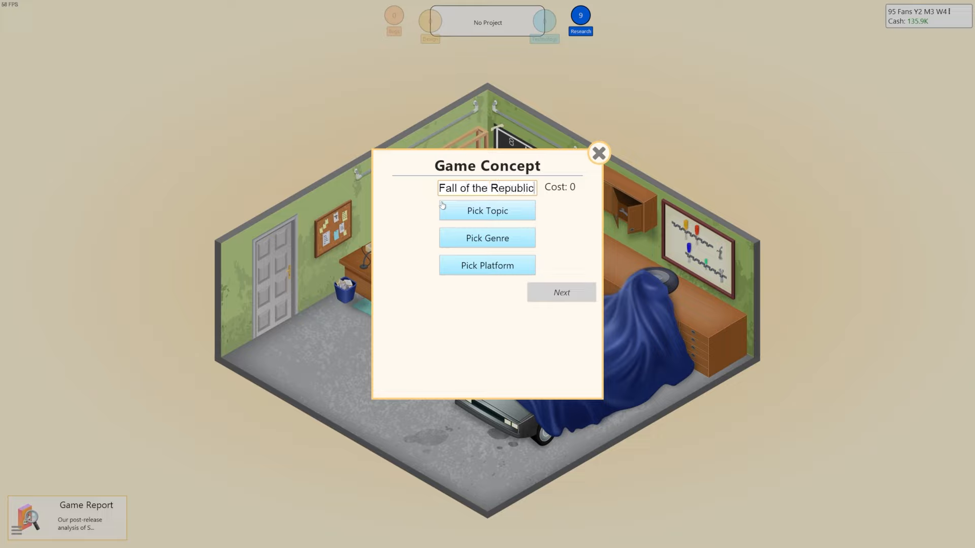
Make it an Evolution/Strategy game and accept the stage two and three allocations.
{"action": "left_click", "coordinate": [487, 210]}
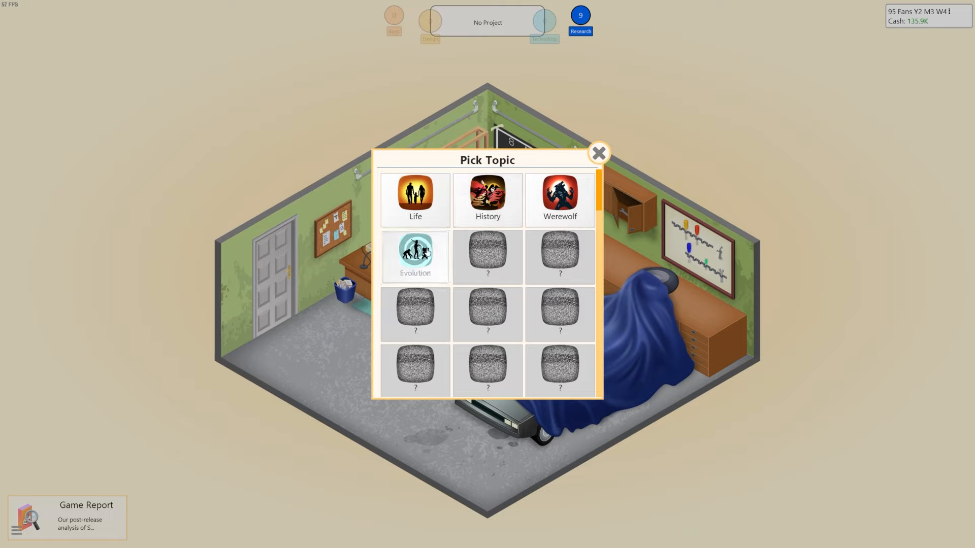
{"action": "left_click", "coordinate": [414, 256]}
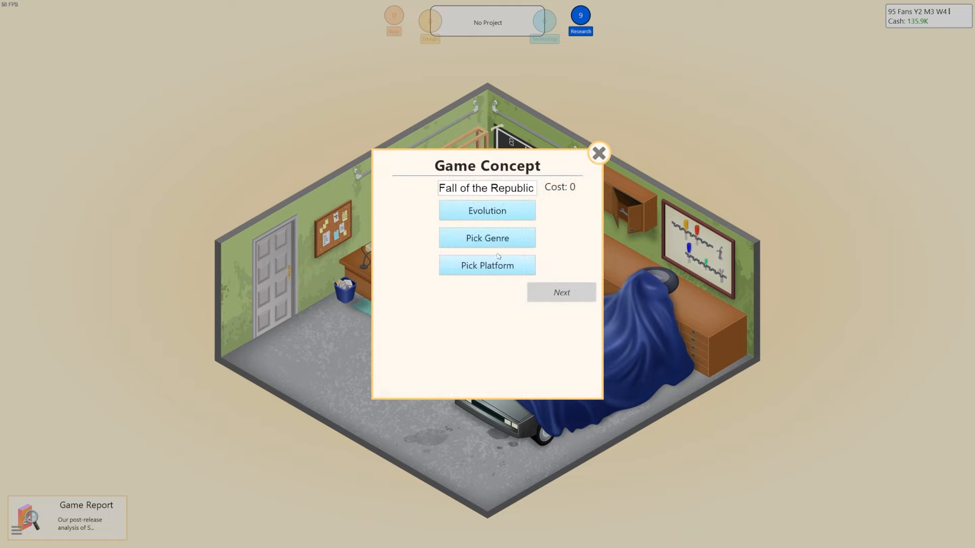
{"action": "left_click", "coordinate": [487, 238]}
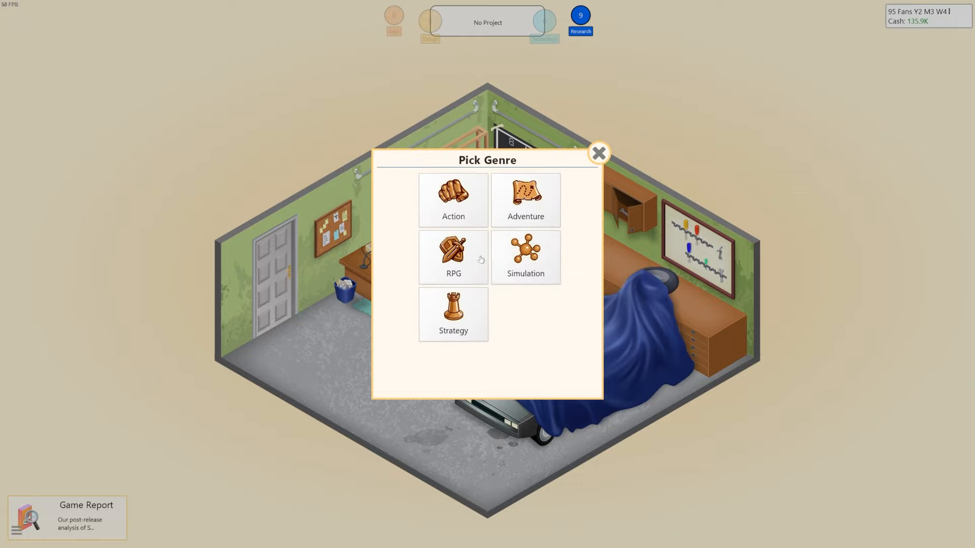
{"action": "left_click", "coordinate": [452, 314]}
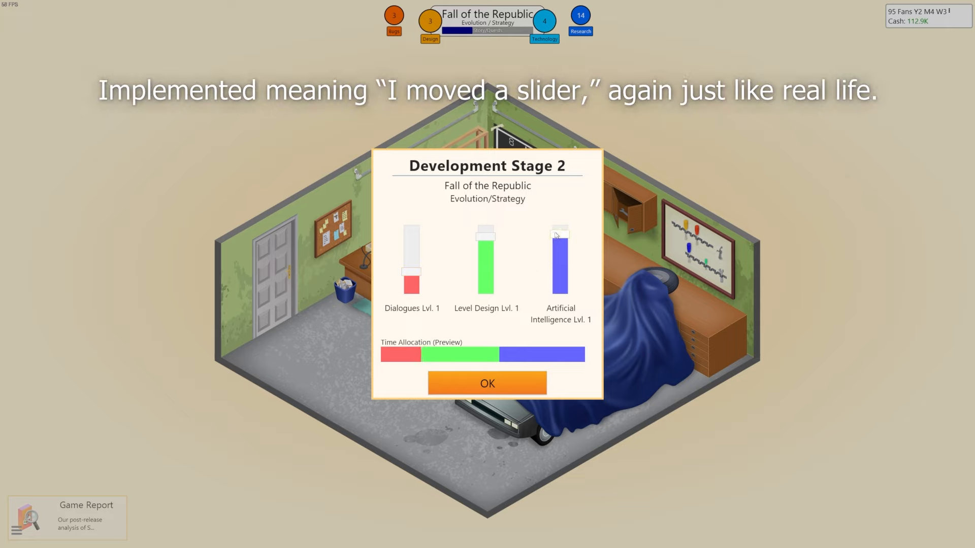
{"action": "left_click", "coordinate": [486, 383]}
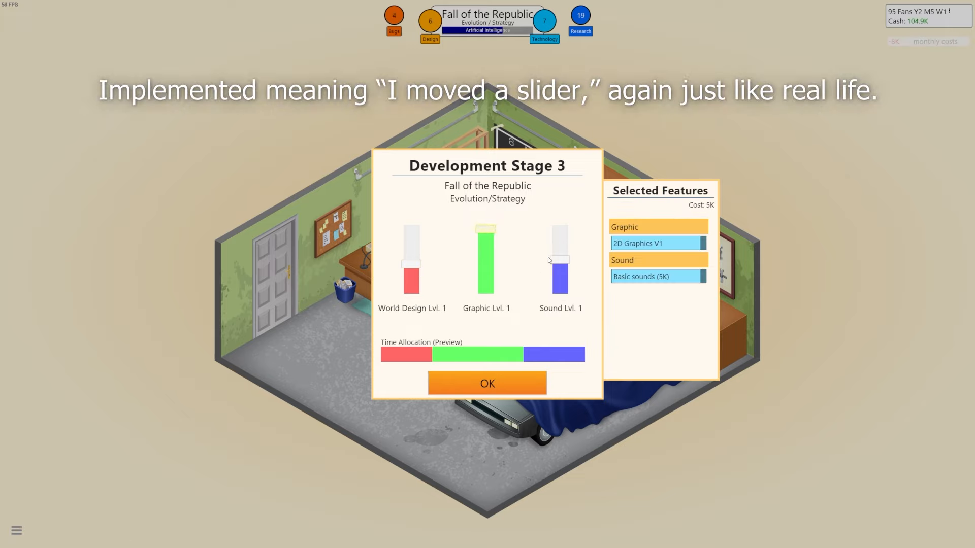
{"action": "left_click", "coordinate": [487, 382]}
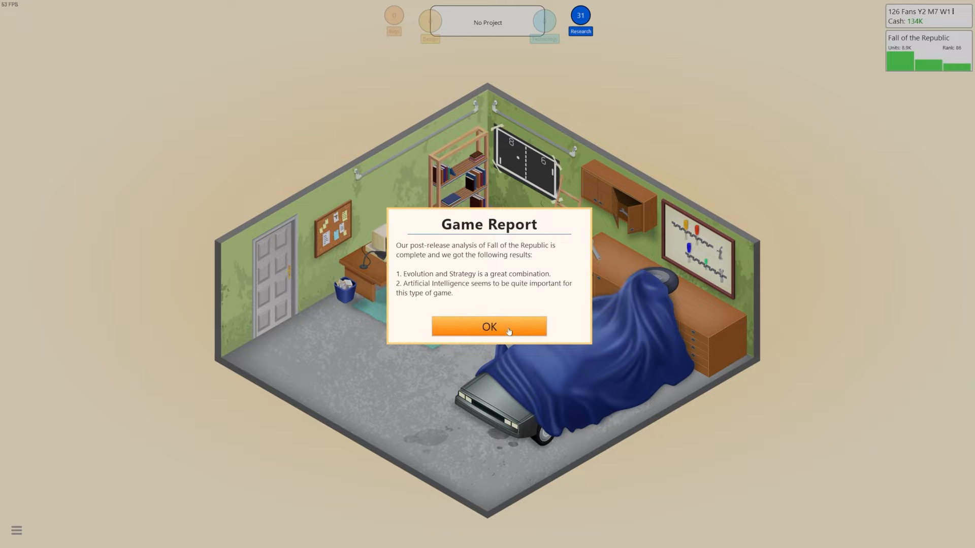
Dismiss the Fall of the Republic report, run new research and pick Mad Science as the topic.
{"action": "left_click", "coordinate": [488, 327]}
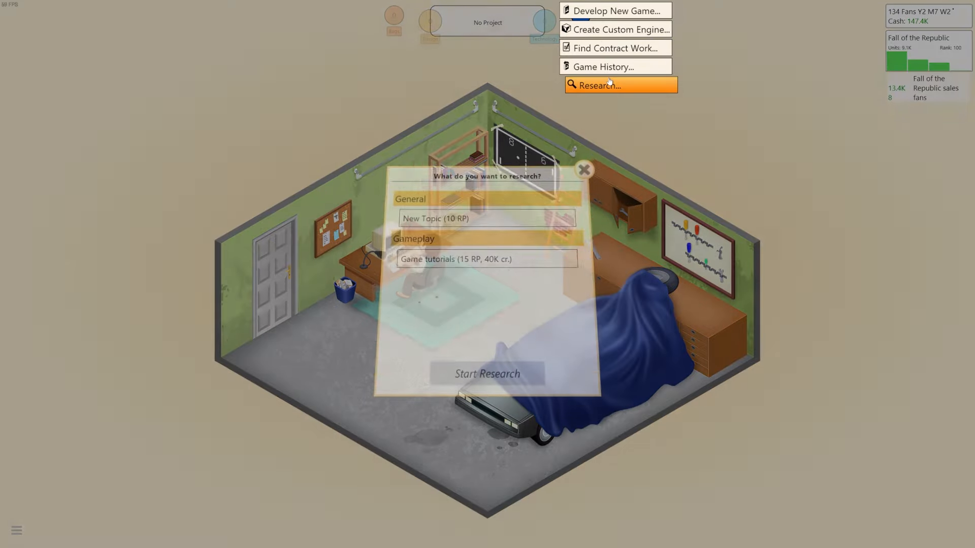
{"action": "left_click", "coordinate": [486, 218]}
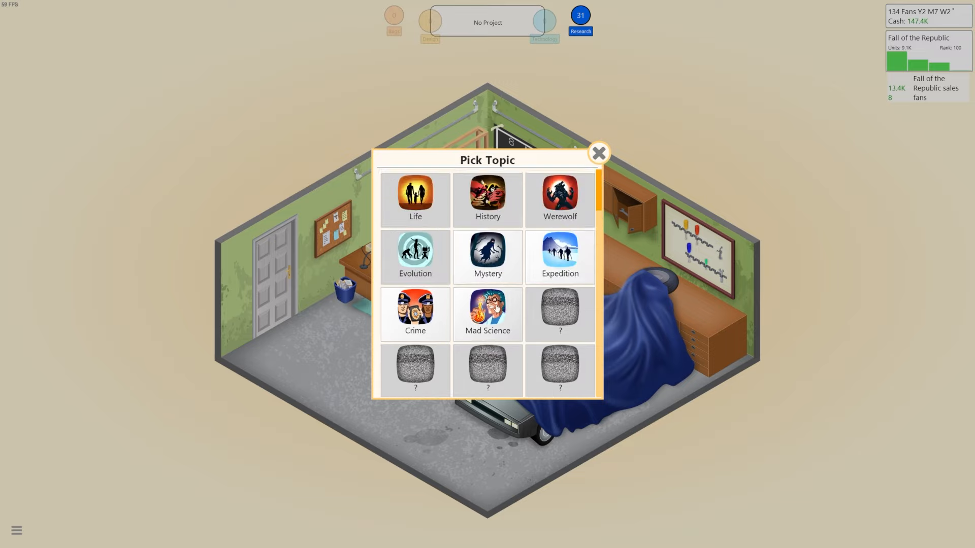
{"action": "left_click", "coordinate": [487, 314]}
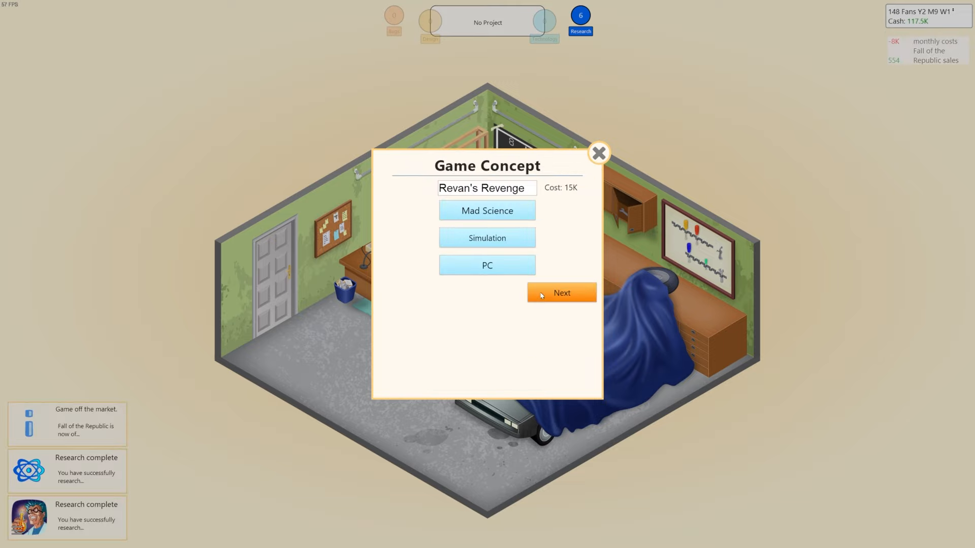
Develop Revan's Revenge through its stages and dismiss its all-5 reviews.
{"action": "left_click", "coordinate": [560, 293]}
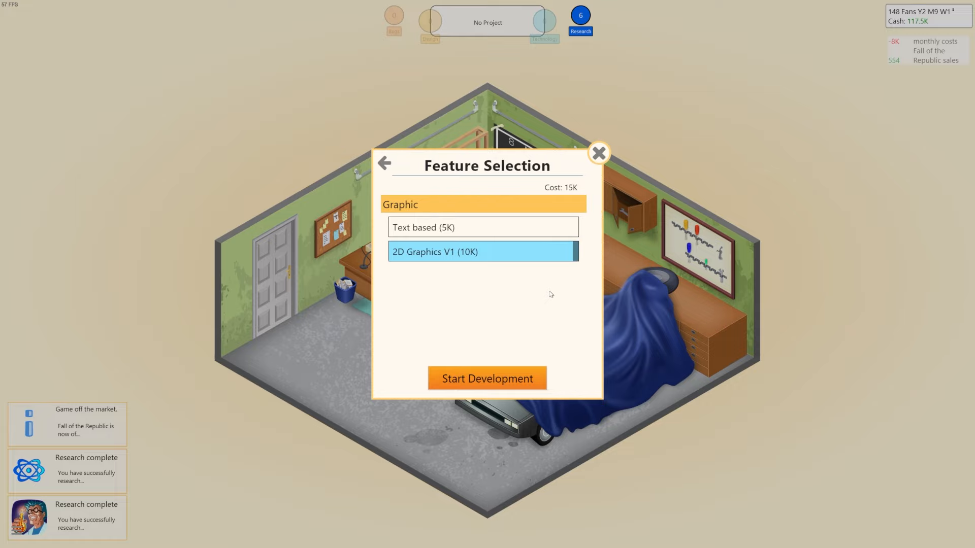
{"action": "left_click", "coordinate": [487, 378]}
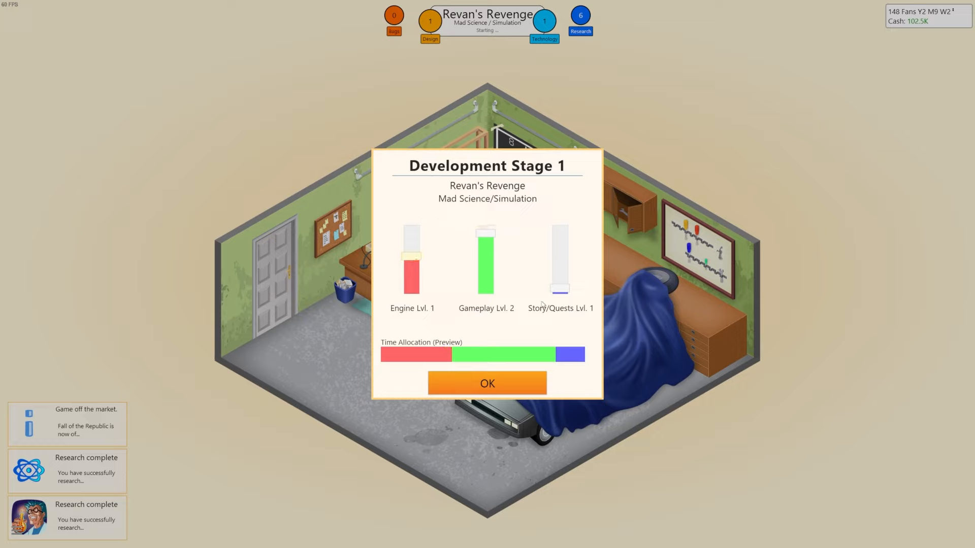
{"action": "left_click", "coordinate": [487, 382]}
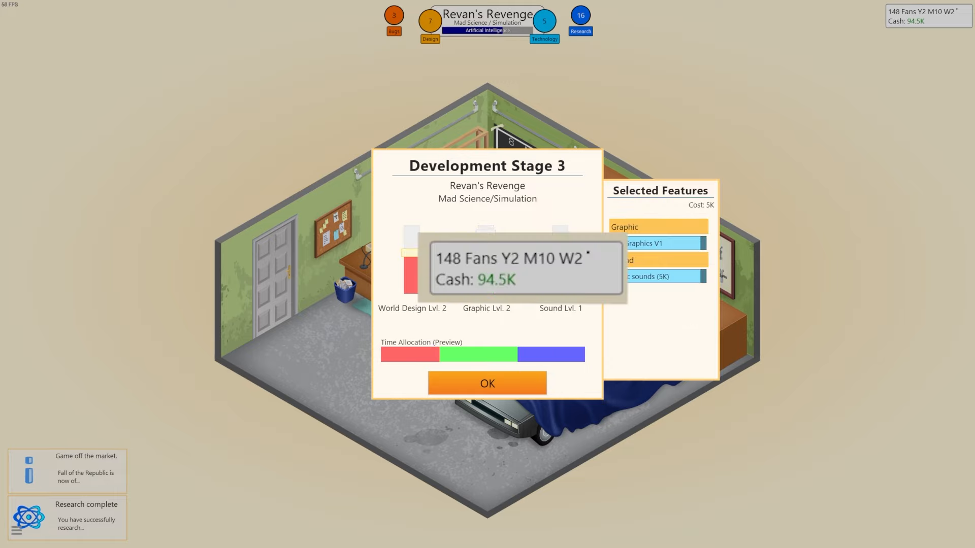
{"action": "left_click", "coordinate": [487, 383]}
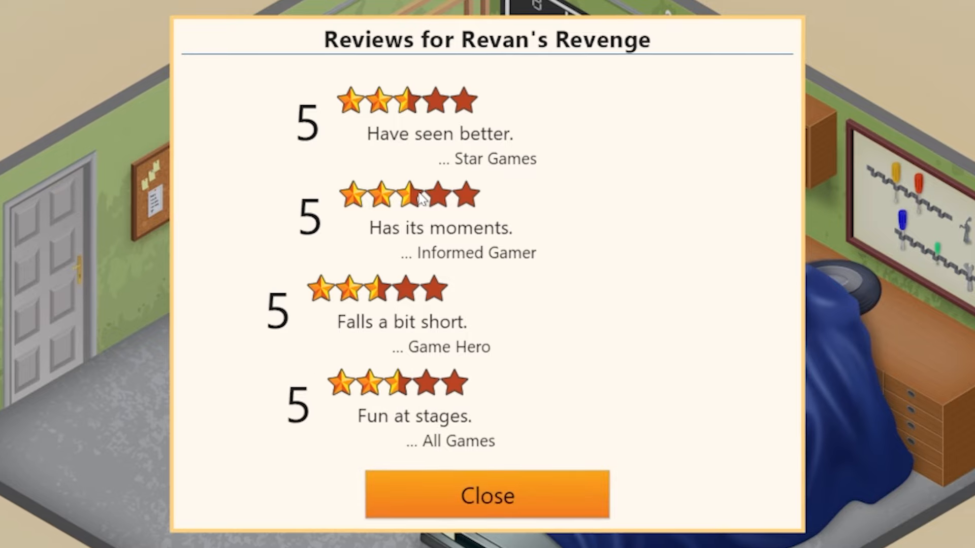
{"action": "mouse_move", "coordinate": [587, 362]}
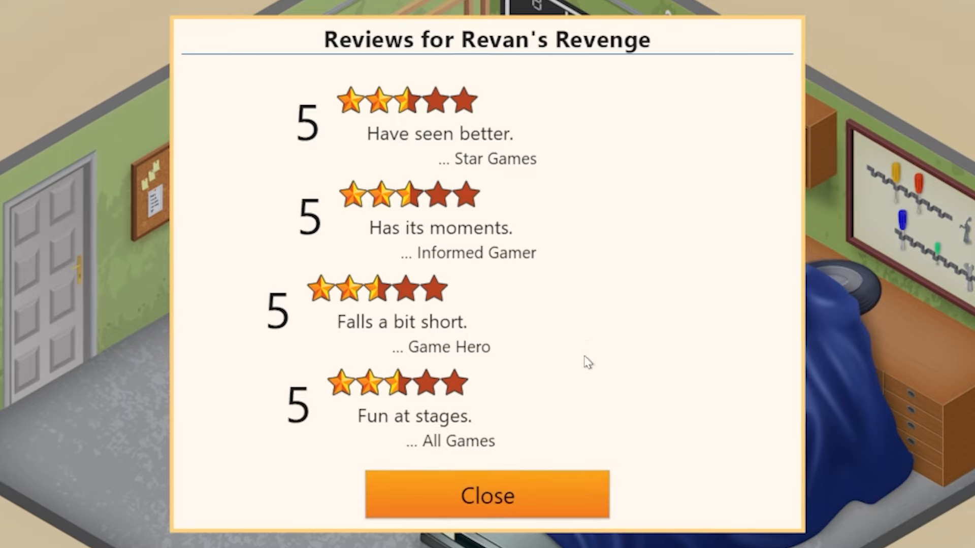
{"action": "left_click", "coordinate": [487, 495]}
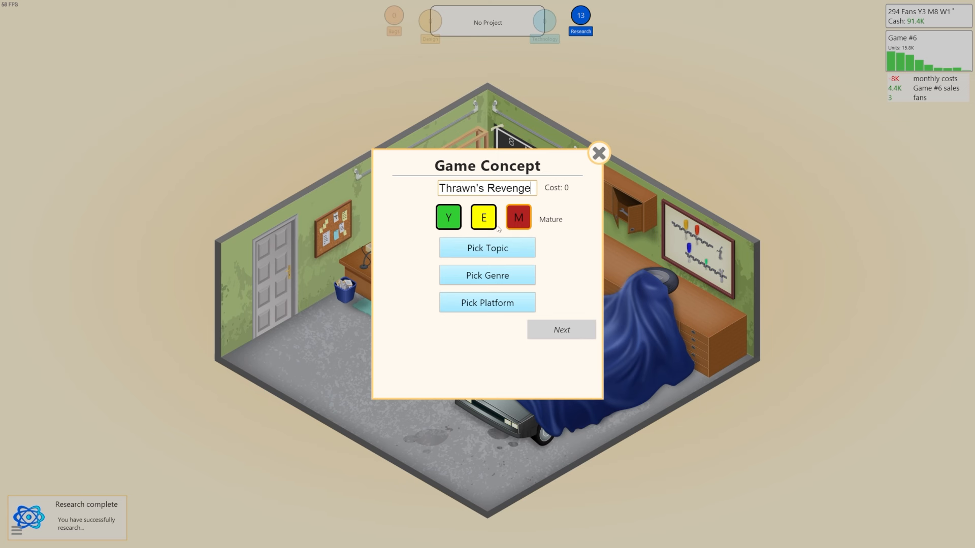
Choose Strategy as the genre and confirm all three development stages of Thrawn's Revenge.
{"action": "left_click", "coordinate": [487, 248]}
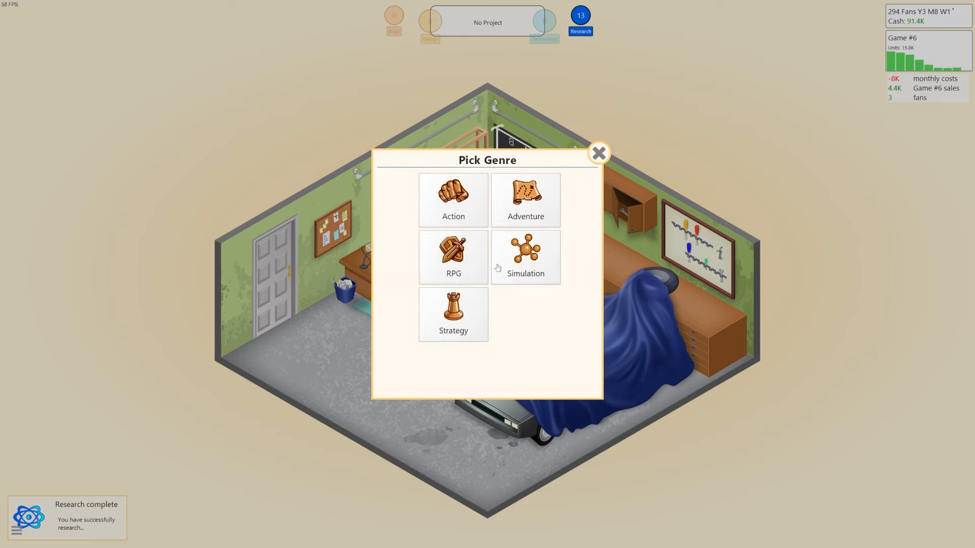
{"action": "left_click", "coordinate": [453, 313]}
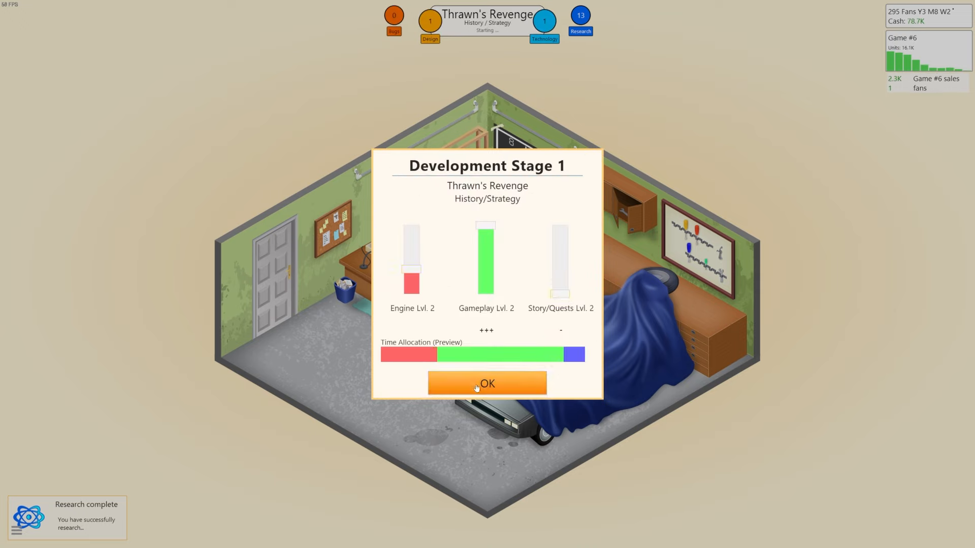
{"action": "left_click", "coordinate": [486, 383]}
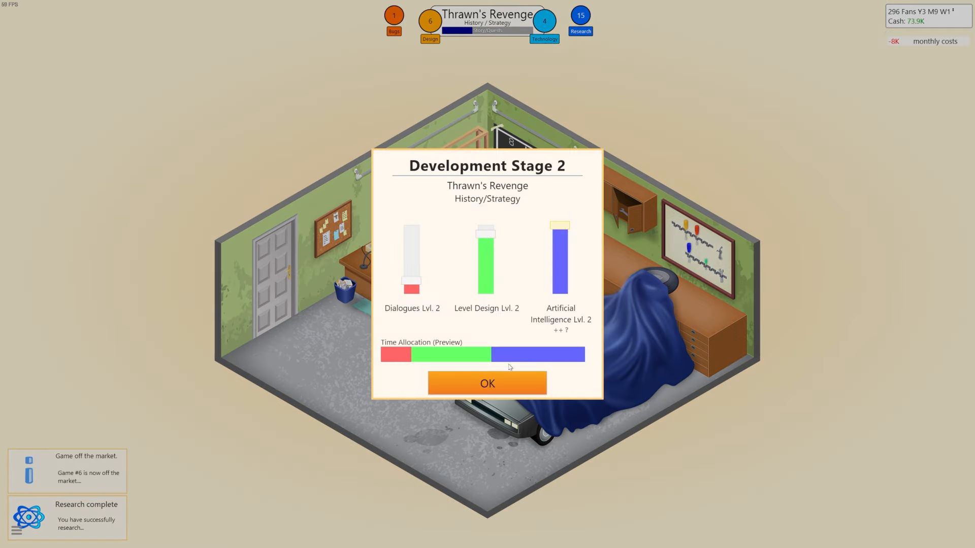
{"action": "left_click", "coordinate": [487, 383]}
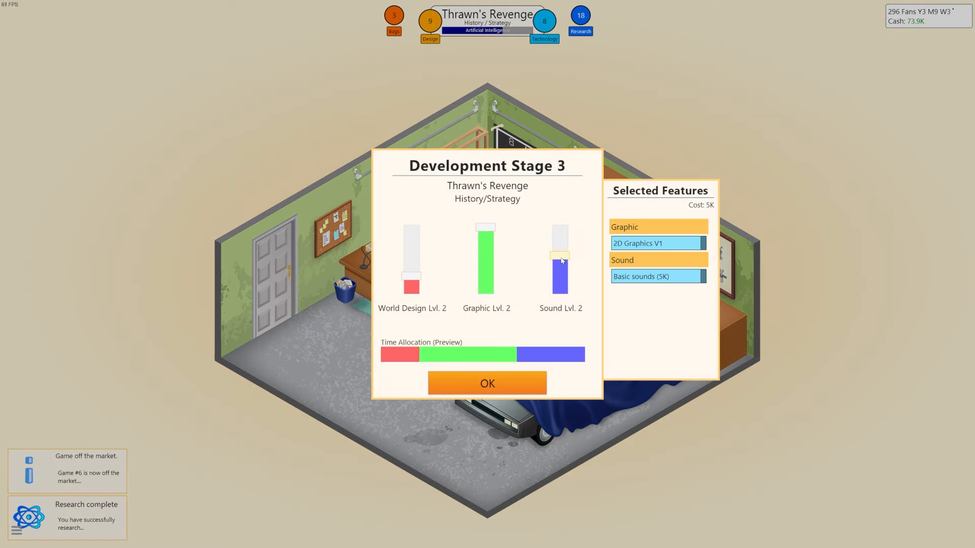
{"action": "left_click", "coordinate": [487, 383]}
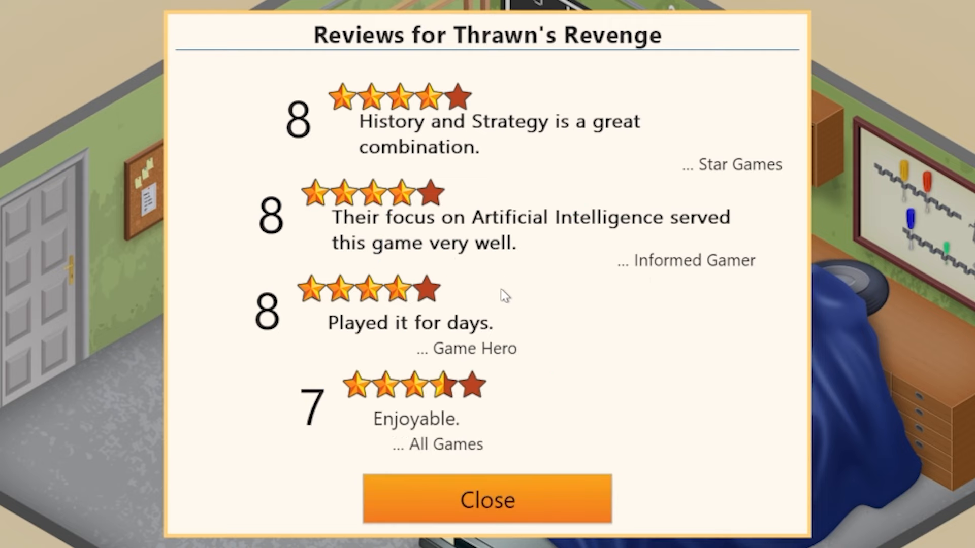
Dismiss the reviews and create a custom engine named DeepCore.
{"action": "left_click", "coordinate": [487, 499]}
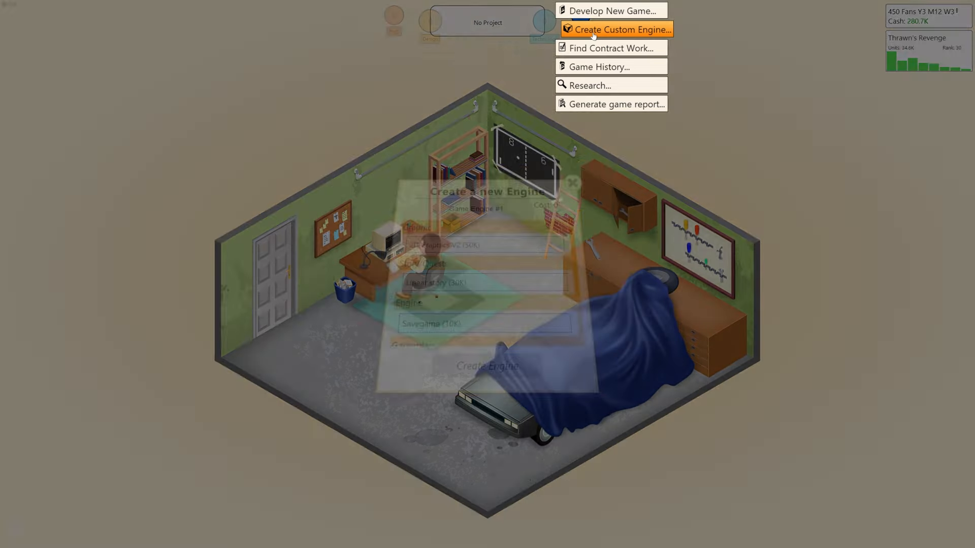
{"action": "left_click", "coordinate": [621, 29]}
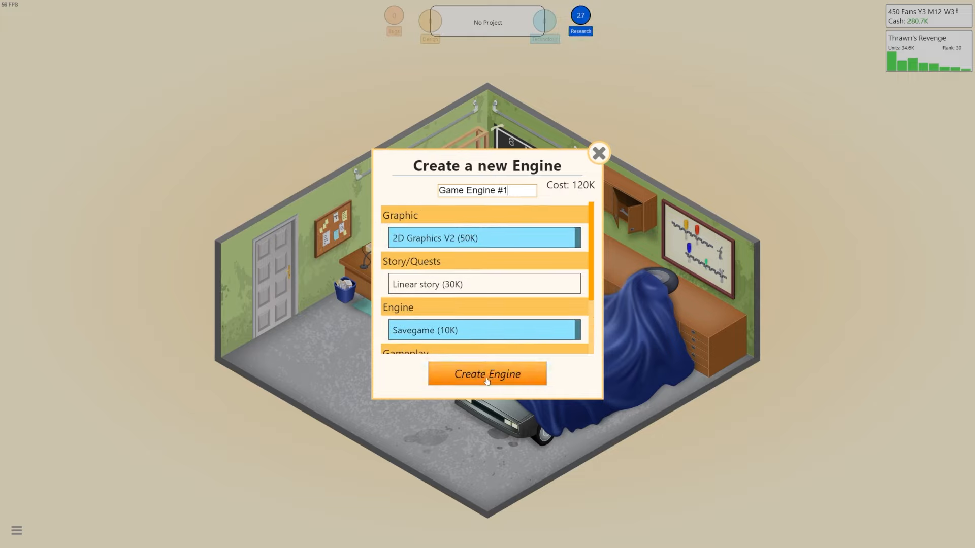
{"action": "triple_click", "coordinate": [487, 191]}
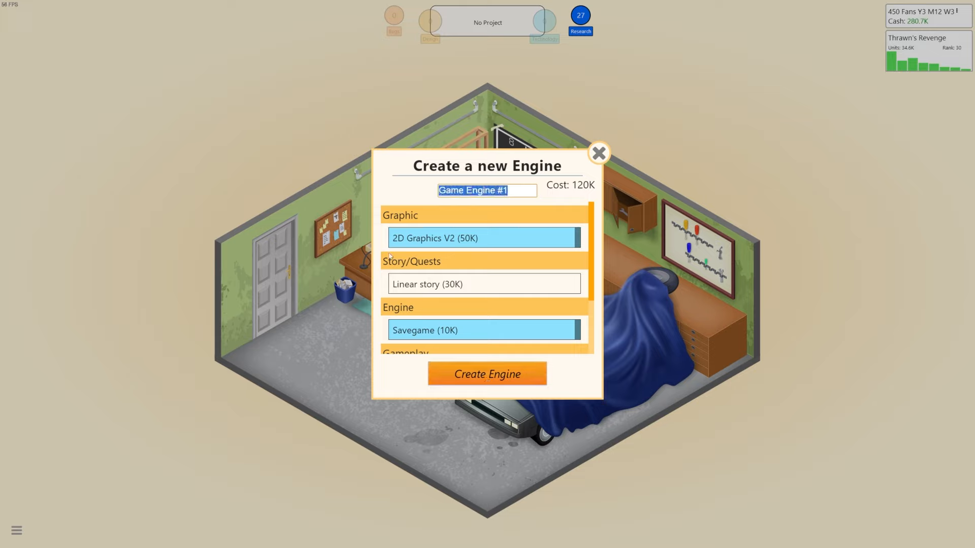
{"action": "type", "text": "DeepCore"}
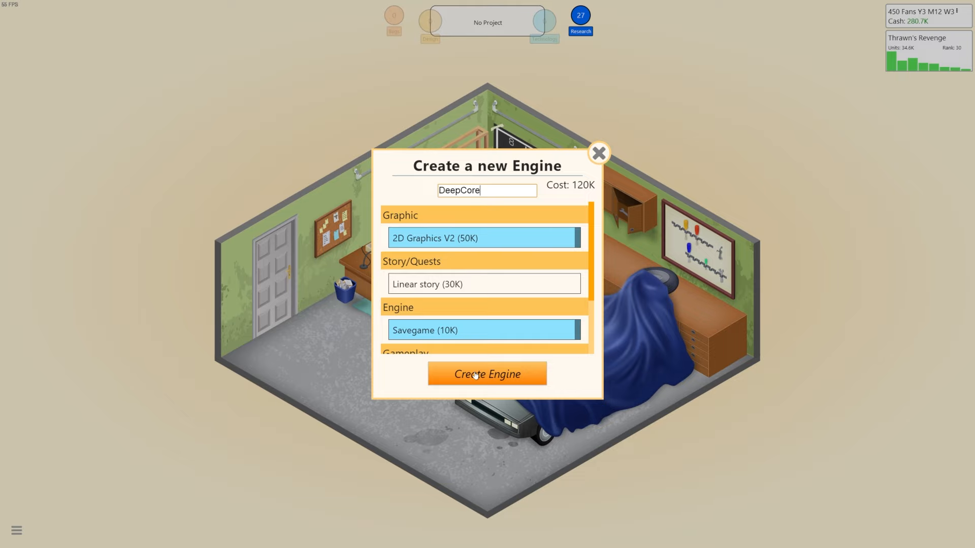
{"action": "left_click", "coordinate": [487, 374]}
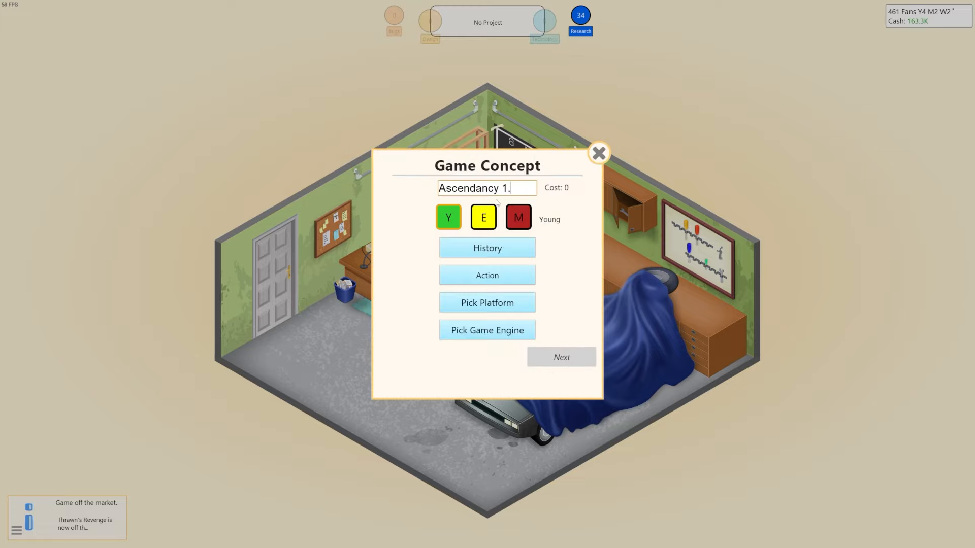
Set up Ascendancy 1.1 as a History/Simulation game with 2D Graphics V2 and start development.
{"action": "type", "text": "1"}
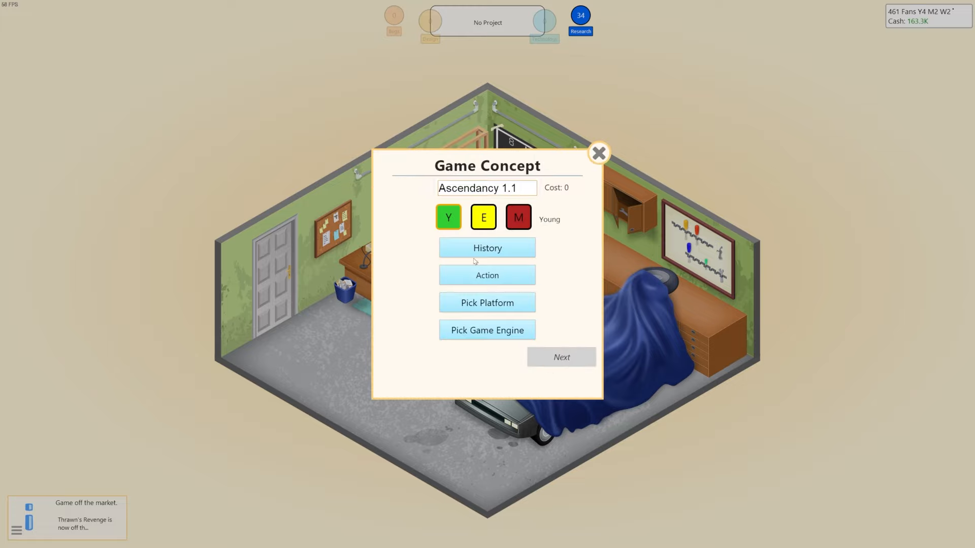
{"action": "left_click", "coordinate": [487, 247]}
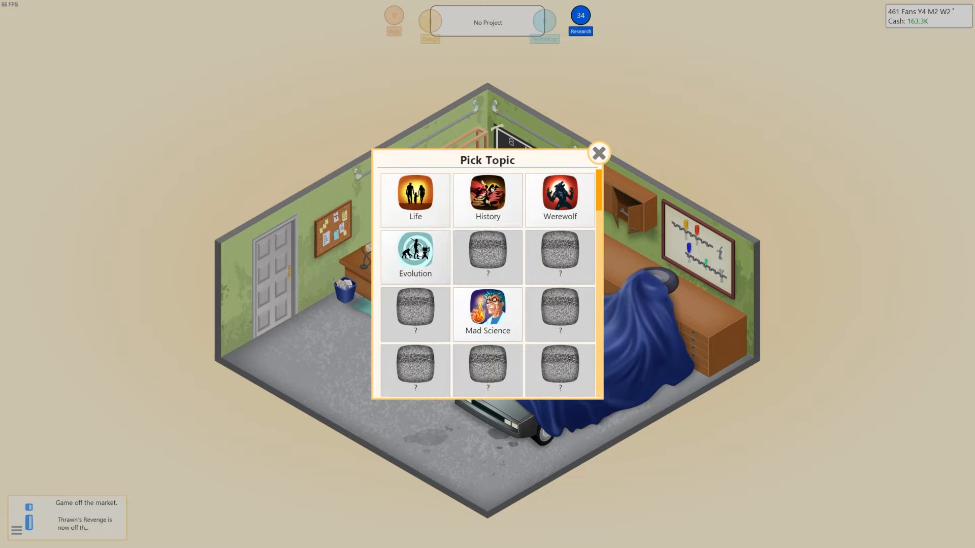
{"action": "left_click", "coordinate": [487, 199]}
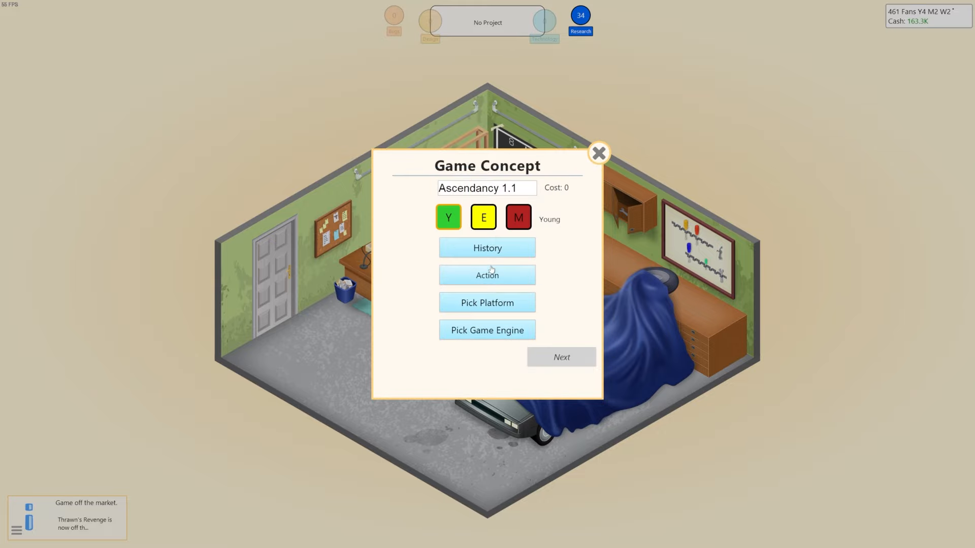
{"action": "left_click", "coordinate": [487, 275]}
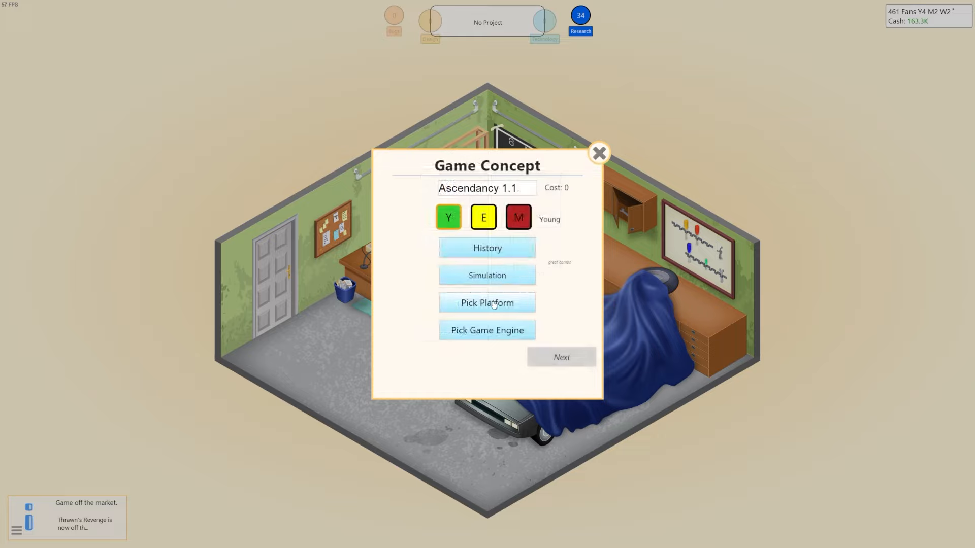
{"action": "left_click", "coordinate": [560, 357]}
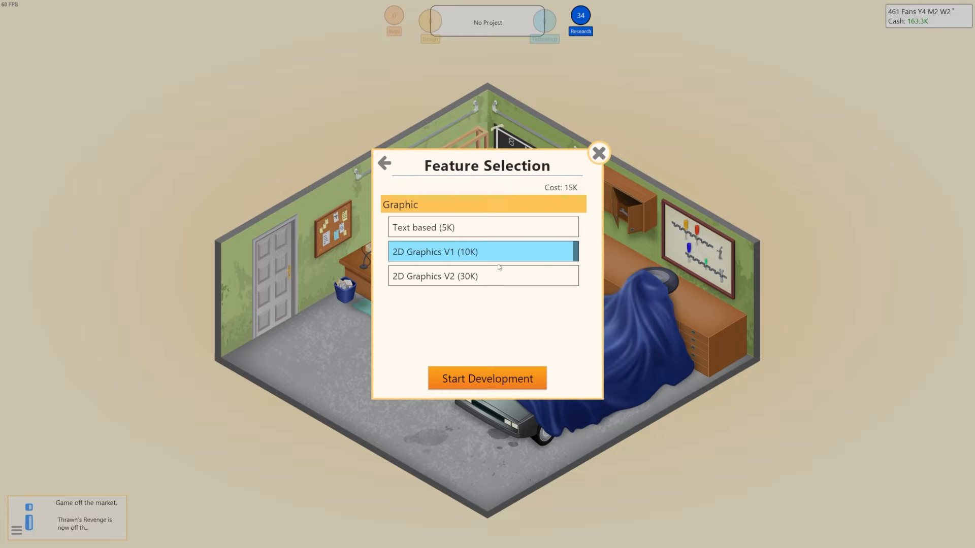
{"action": "left_click", "coordinate": [483, 276]}
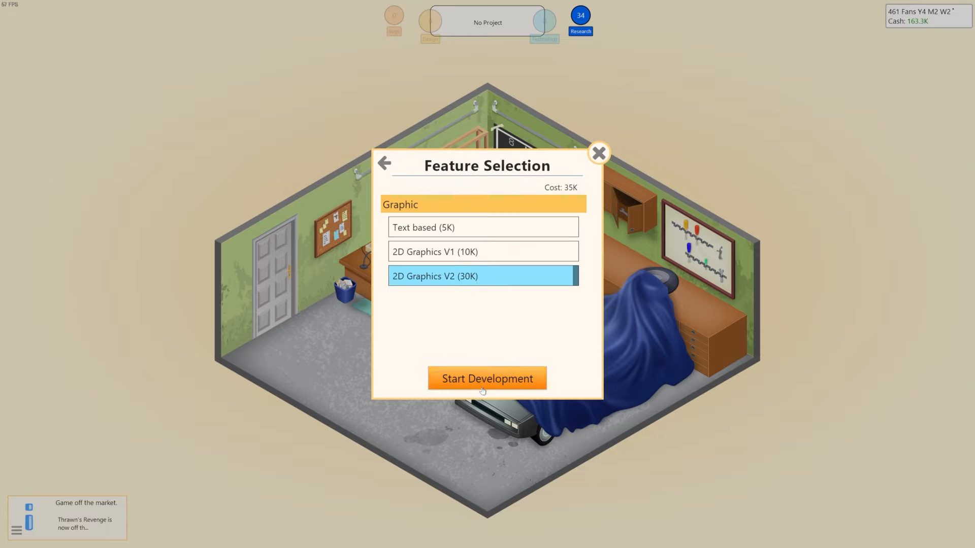
{"action": "left_click", "coordinate": [487, 377]}
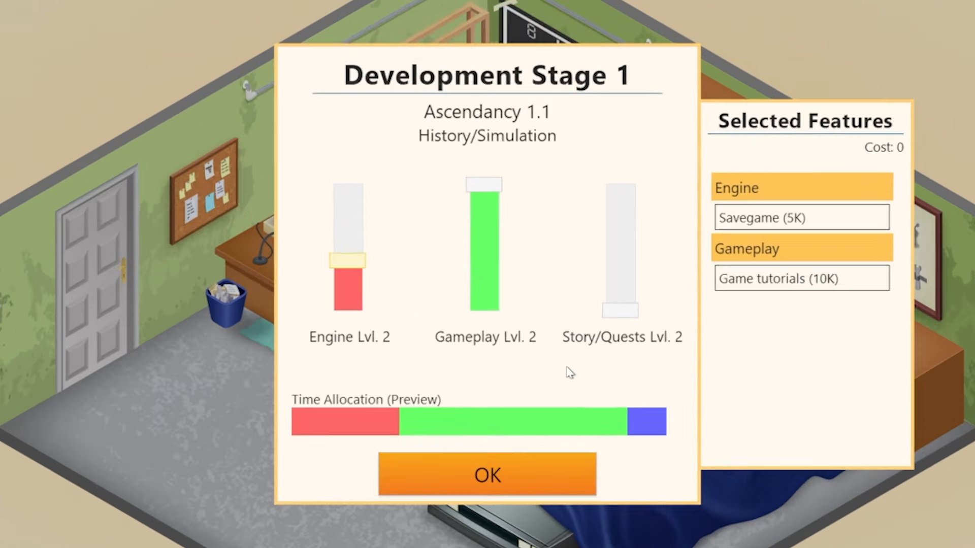
Confirm the three development stages' time allocations for Ascendancy 1.1.
{"action": "left_click", "coordinate": [487, 474]}
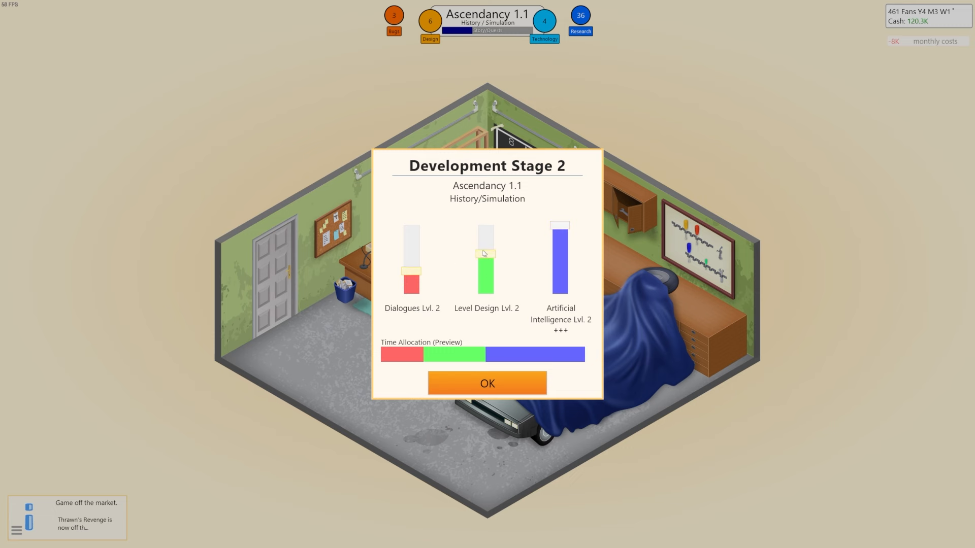
{"action": "left_click", "coordinate": [487, 383]}
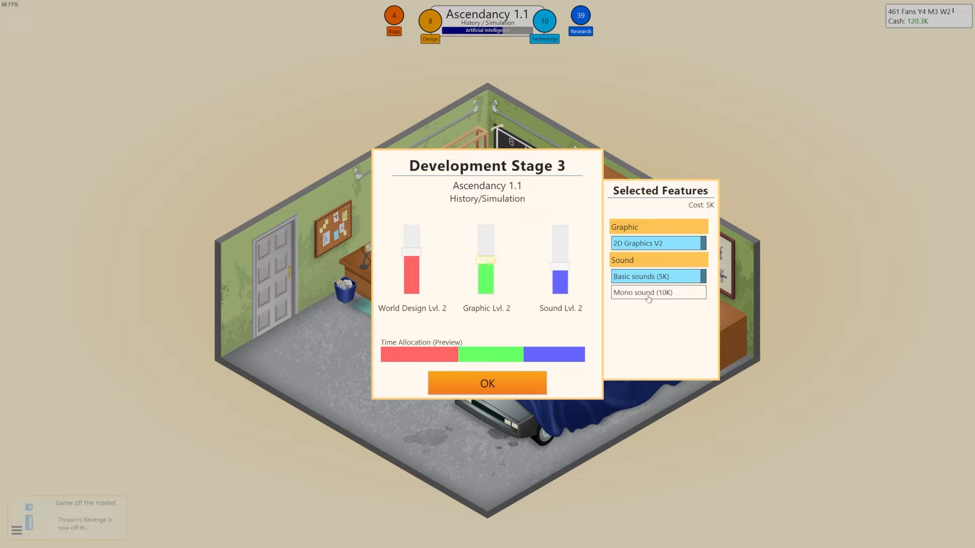
{"action": "left_click", "coordinate": [487, 383]}
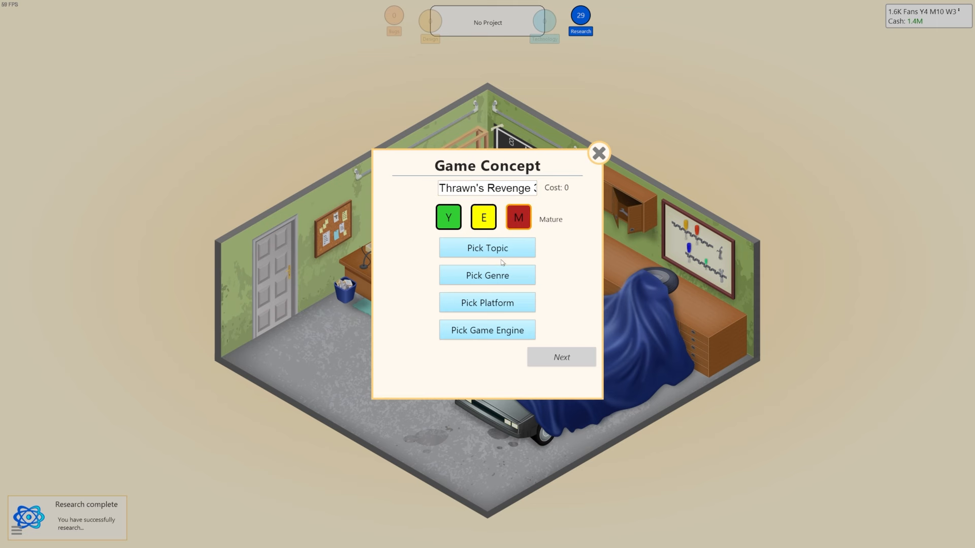
Pick the History topic for Thrawn's Revenge 3.0 and confirm all three stage allocations.
{"action": "left_click", "coordinate": [487, 248]}
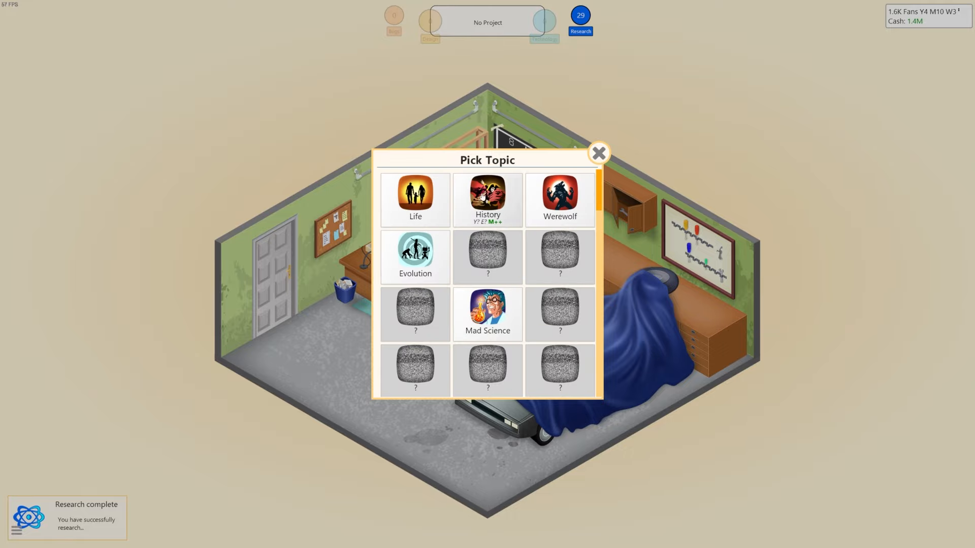
{"action": "left_click", "coordinate": [488, 199]}
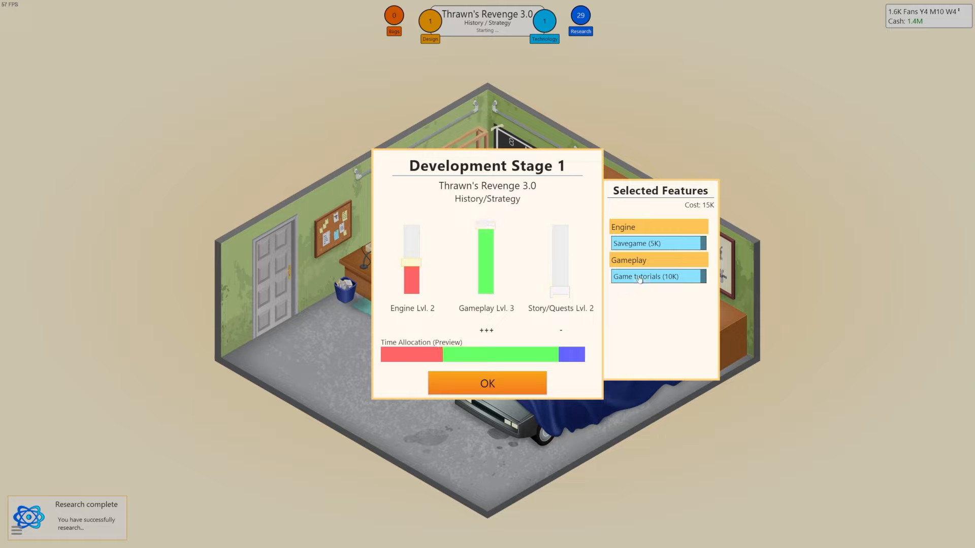
{"action": "left_click", "coordinate": [487, 383]}
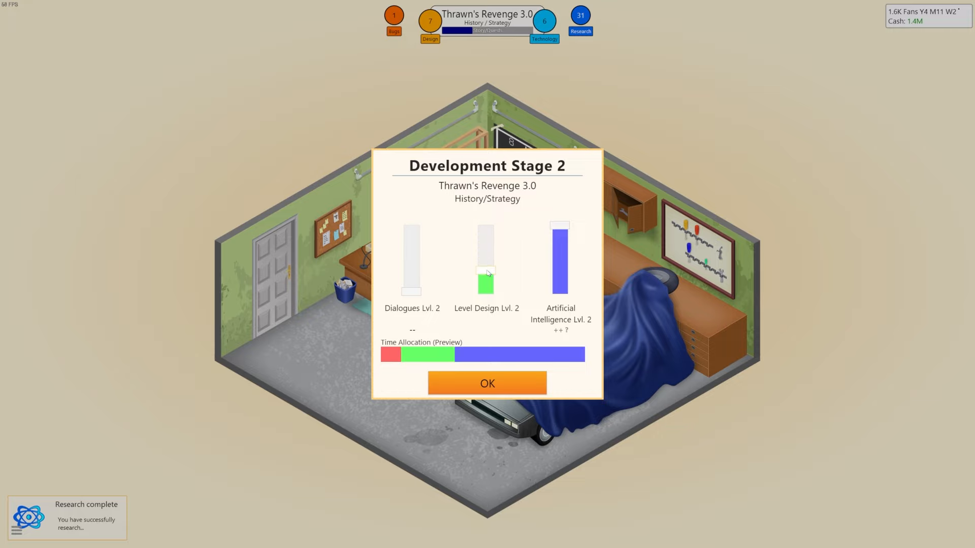
{"action": "left_click", "coordinate": [487, 383]}
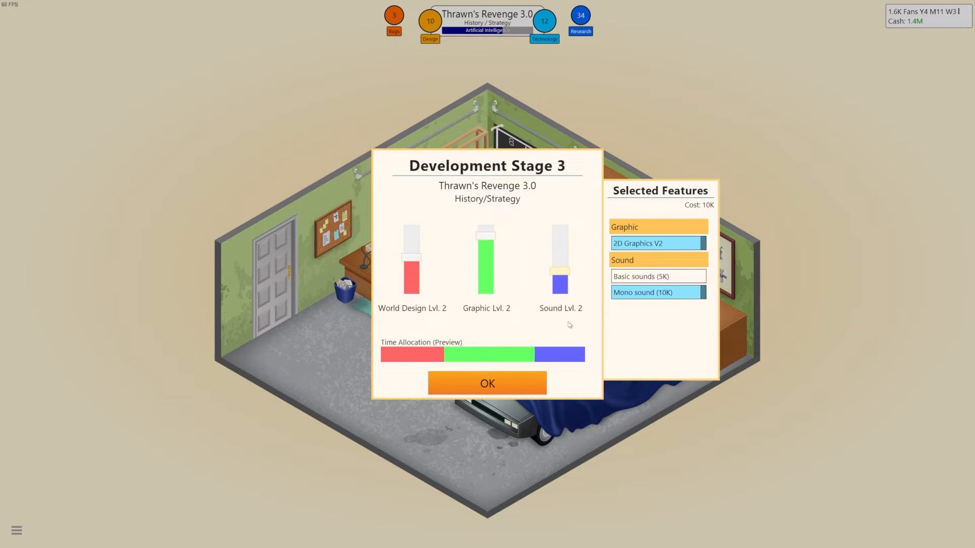
{"action": "left_click", "coordinate": [487, 383]}
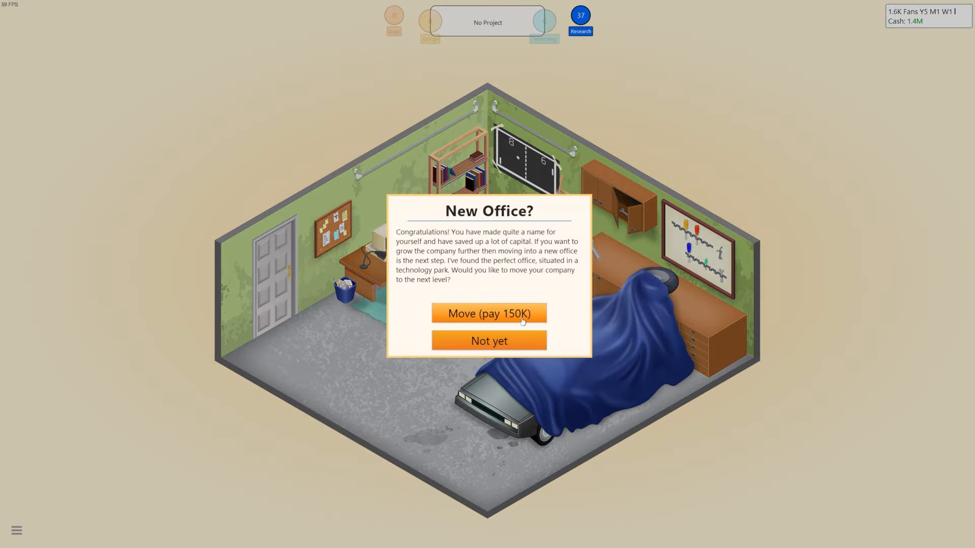
Pay 150K to move into the new office, dismiss the G64 news and close the 10/10 reviews.
{"action": "left_click", "coordinate": [488, 313]}
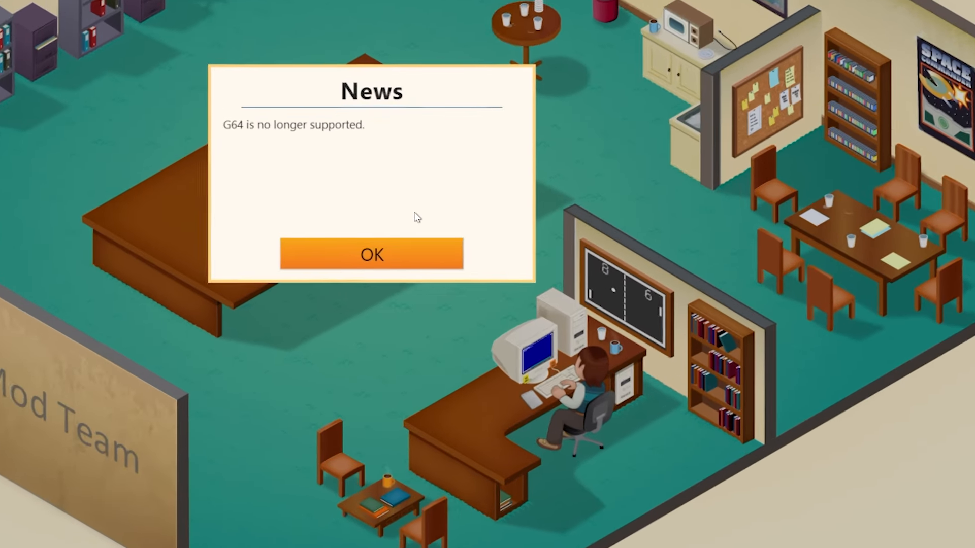
{"action": "left_click", "coordinate": [371, 254]}
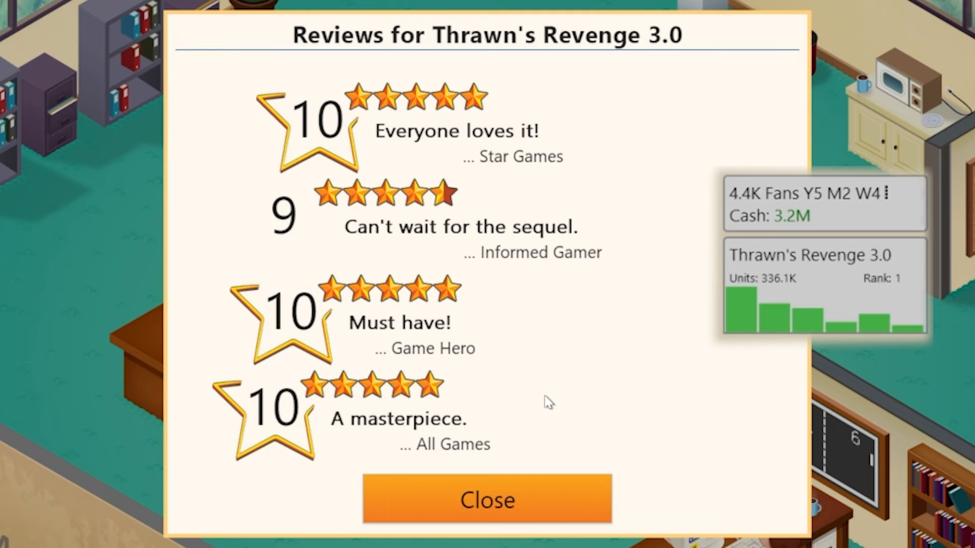
{"action": "left_click", "coordinate": [487, 499]}
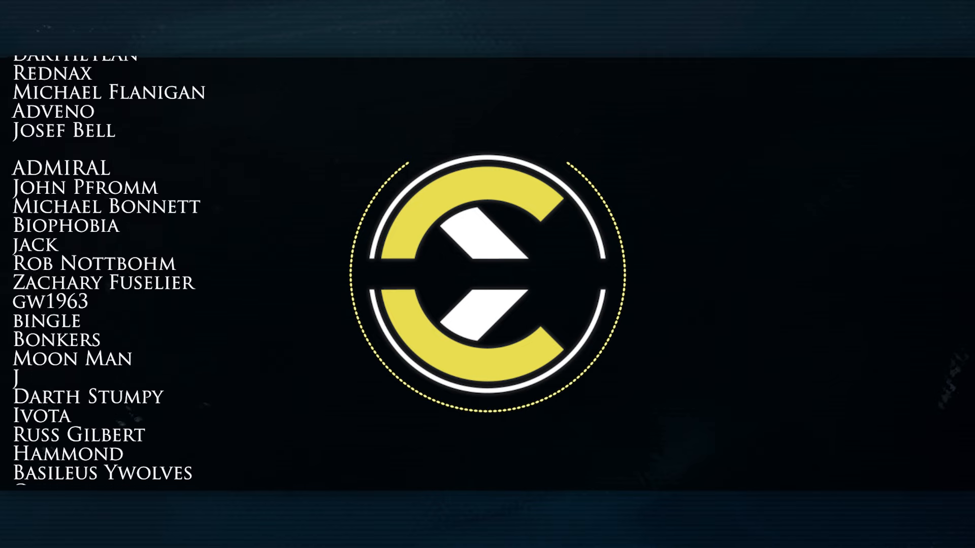